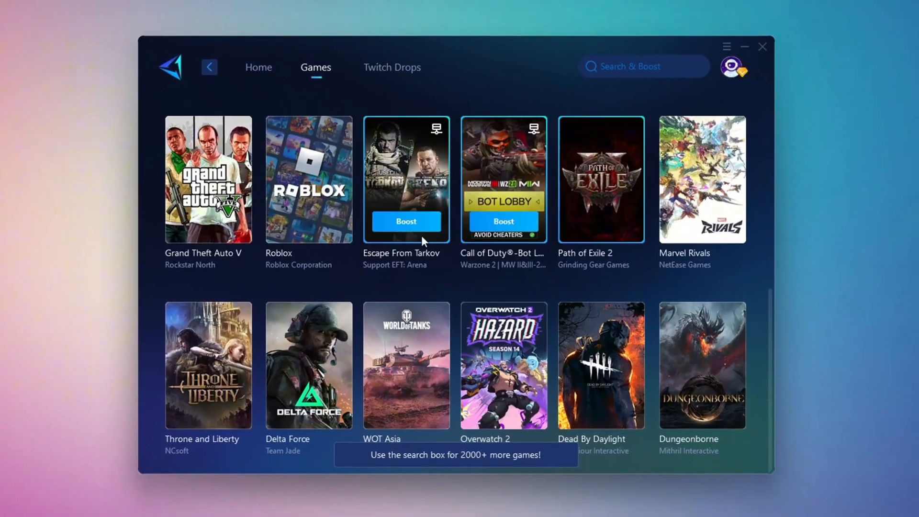
- Start the connection boost on the chosen game's card in the Games library
{"action": "left_click", "coordinate": [378, 506]}
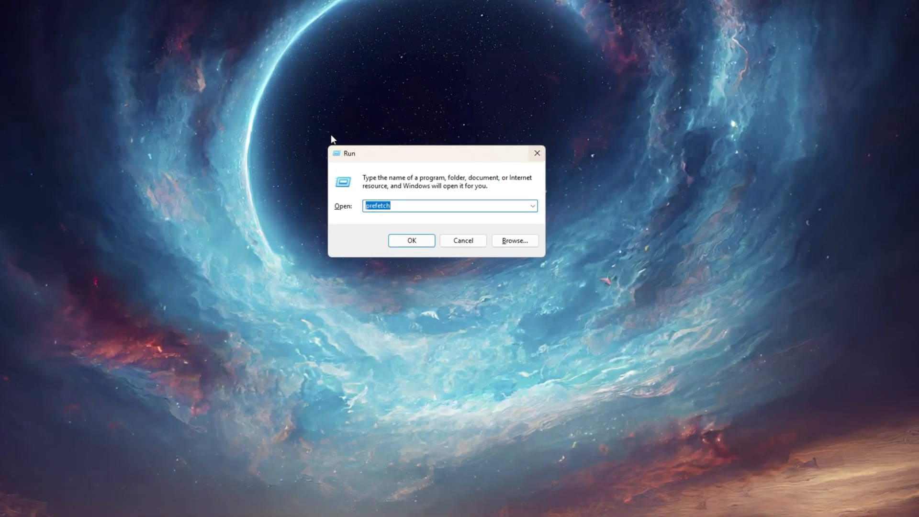
- Launch services.msc and set Windows Error Reporting Service startup type to Disabled
{"action": "type", "text": "s"}
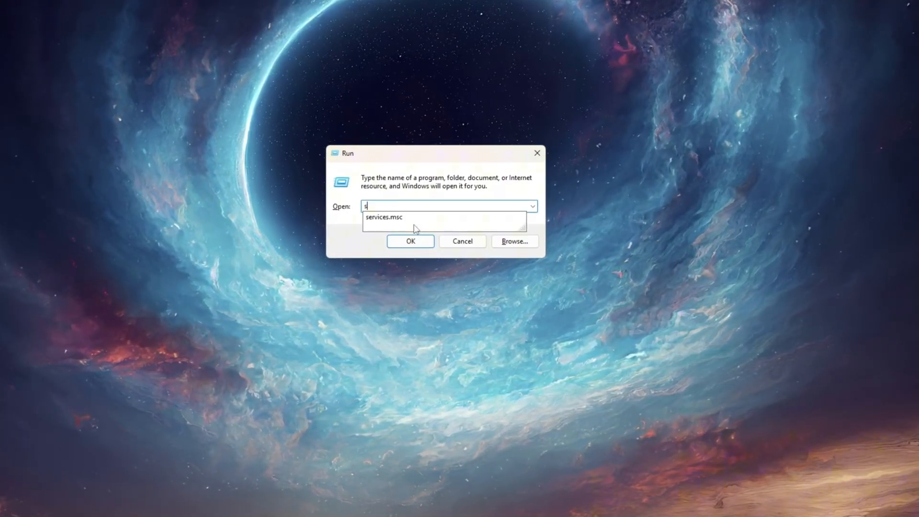
{"action": "left_click", "coordinate": [410, 242]}
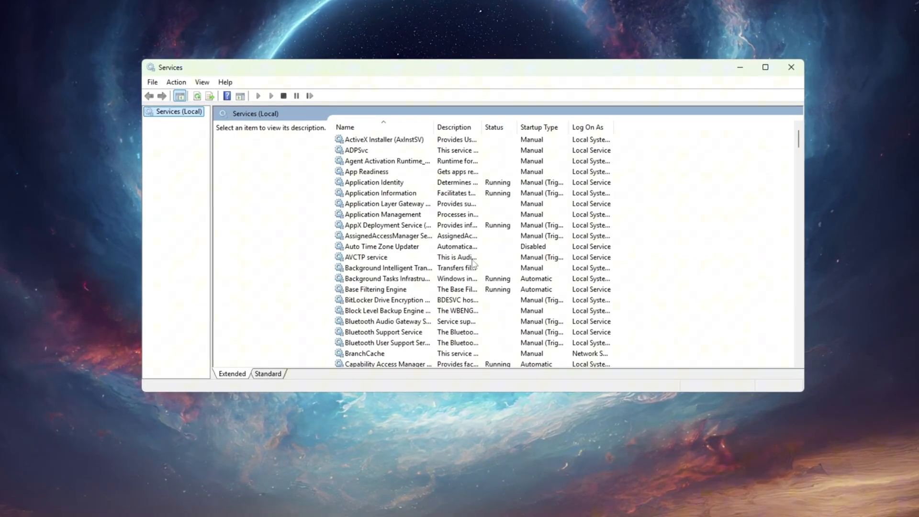
{"action": "scroll", "scroll_direction": "down", "scroll_amount": 3}
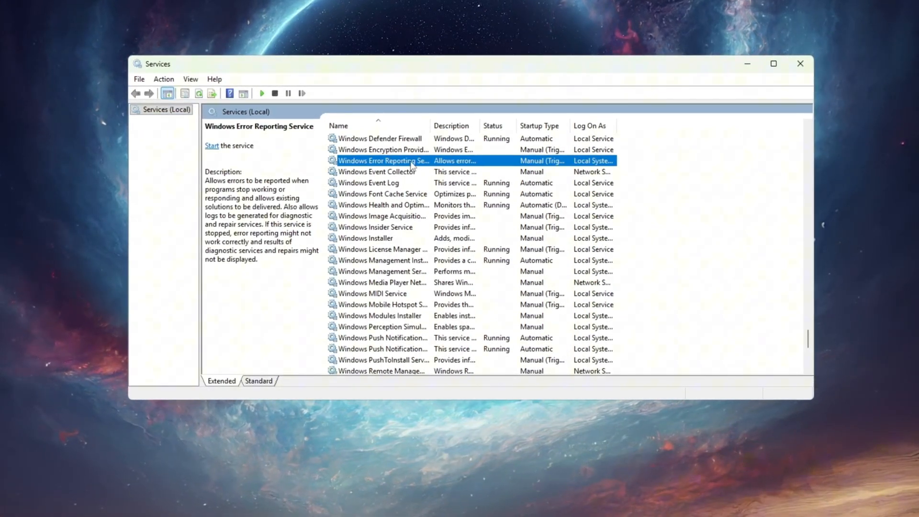
{"action": "double_click", "coordinate": [384, 161]}
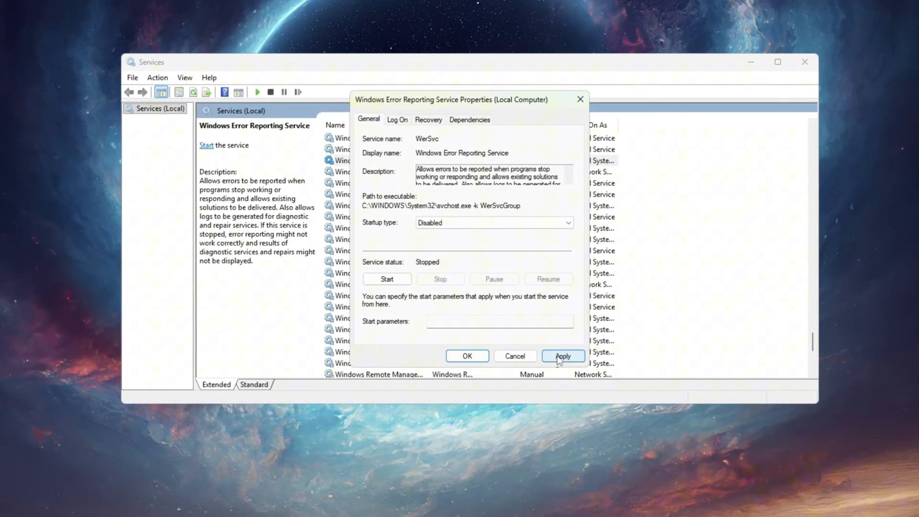
{"action": "left_click", "coordinate": [562, 356]}
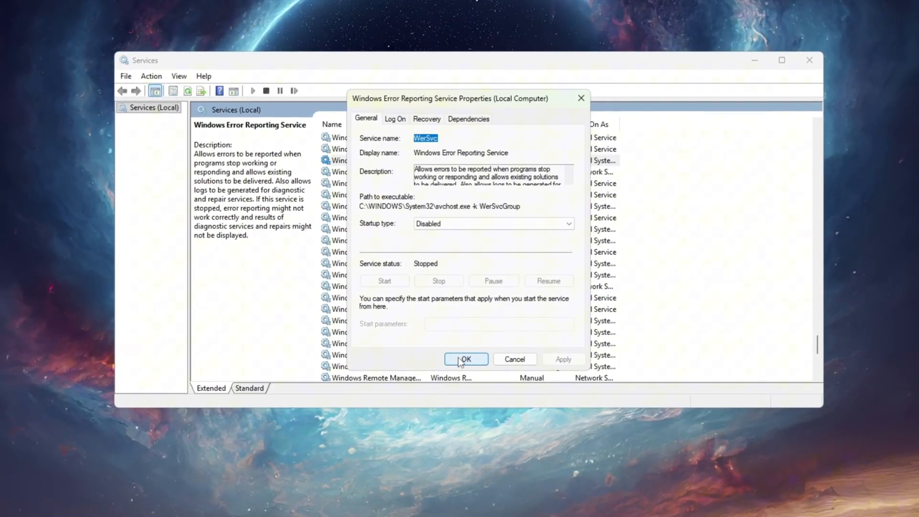
{"action": "left_click", "coordinate": [467, 359]}
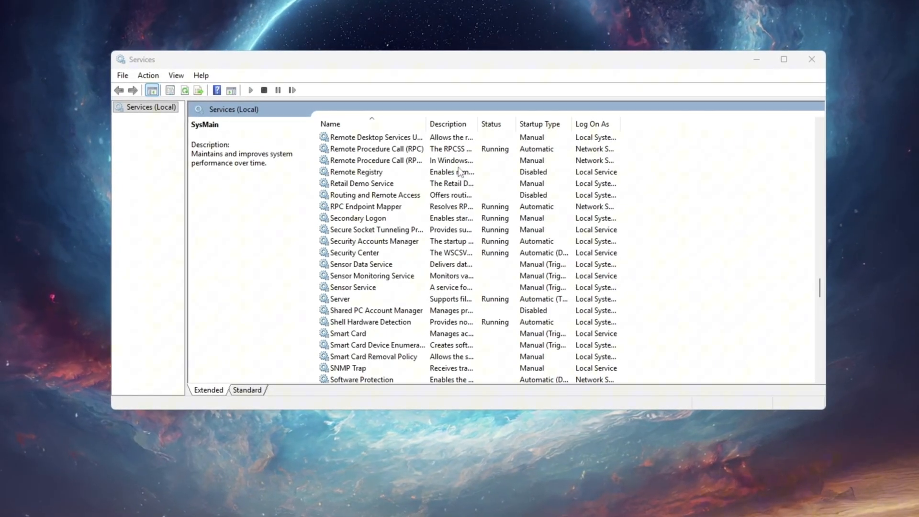
- Confirm SysMain as Disabled, then bring up Background Intelligent Transfer Service properties
{"action": "left_click", "coordinate": [342, 160]}
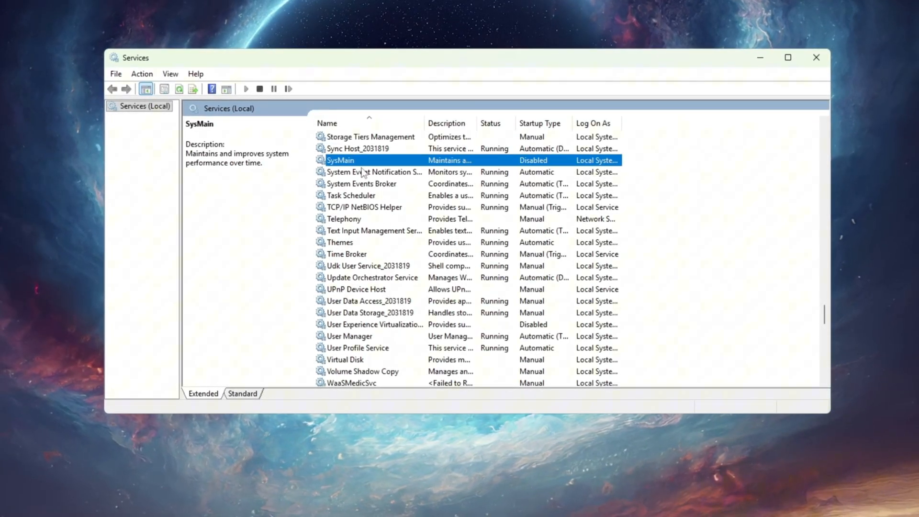
{"action": "double_click", "coordinate": [341, 160]}
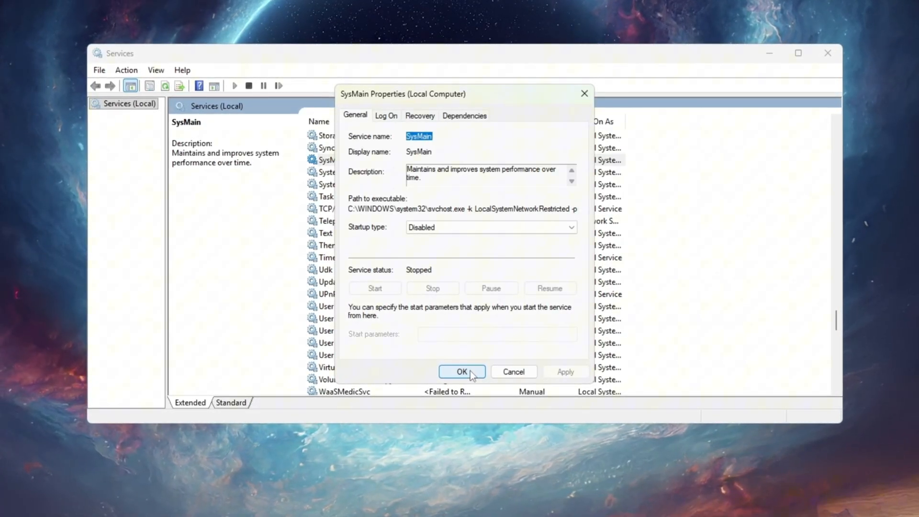
{"action": "left_click", "coordinate": [461, 372]}
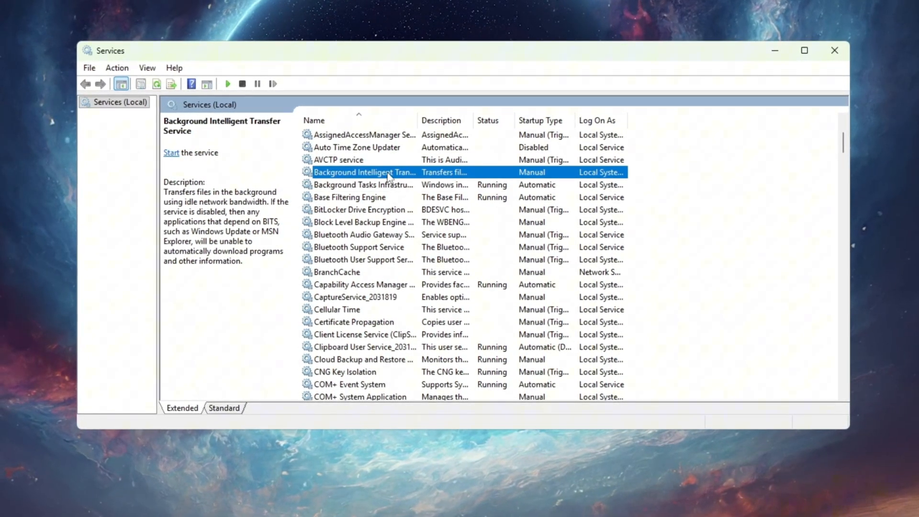
{"action": "double_click", "coordinate": [364, 171]}
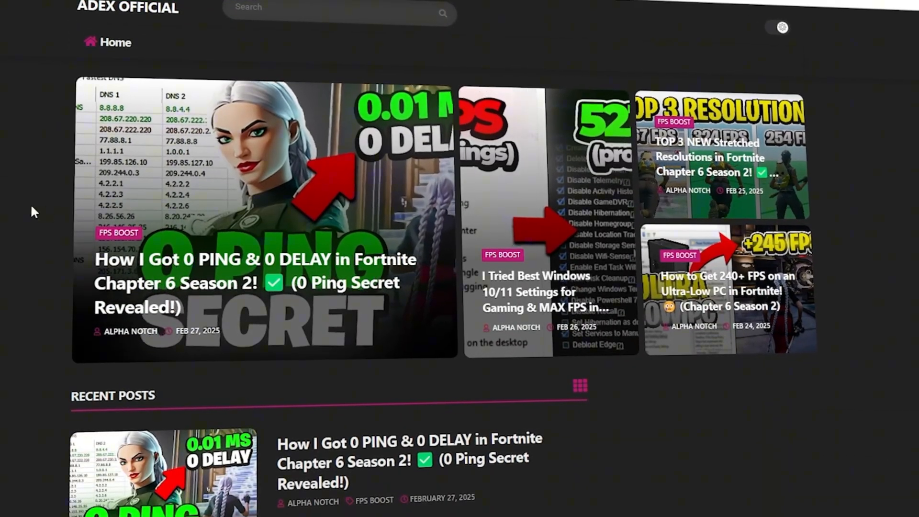
- Browse into the 1-Run With Affinity folder and select the RunWithAffinity application
{"action": "scroll", "scroll_direction": "down", "scroll_amount": 3}
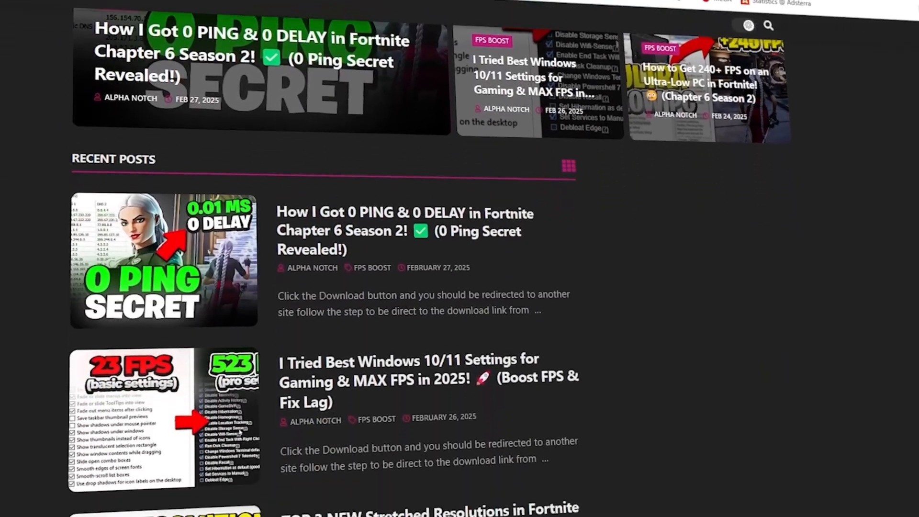
{"action": "scroll", "scroll_direction": "down", "scroll_amount": 3}
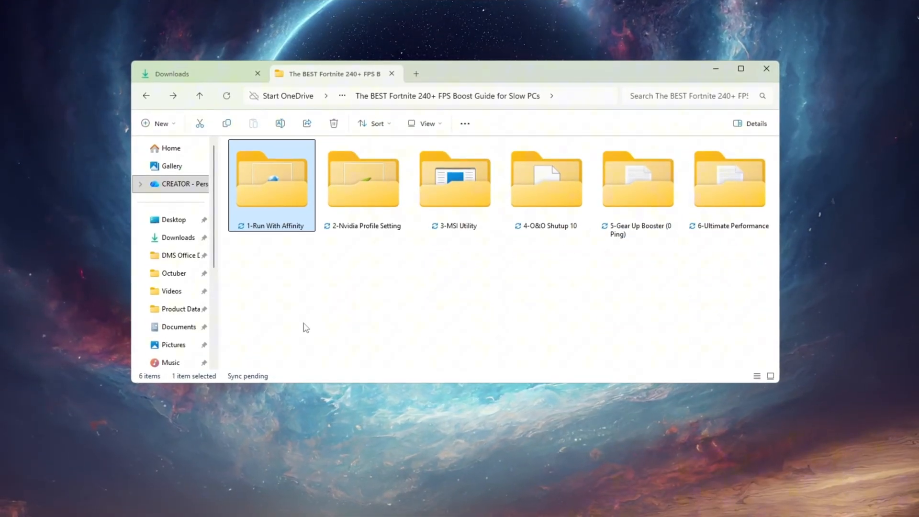
{"action": "double_click", "coordinate": [272, 179]}
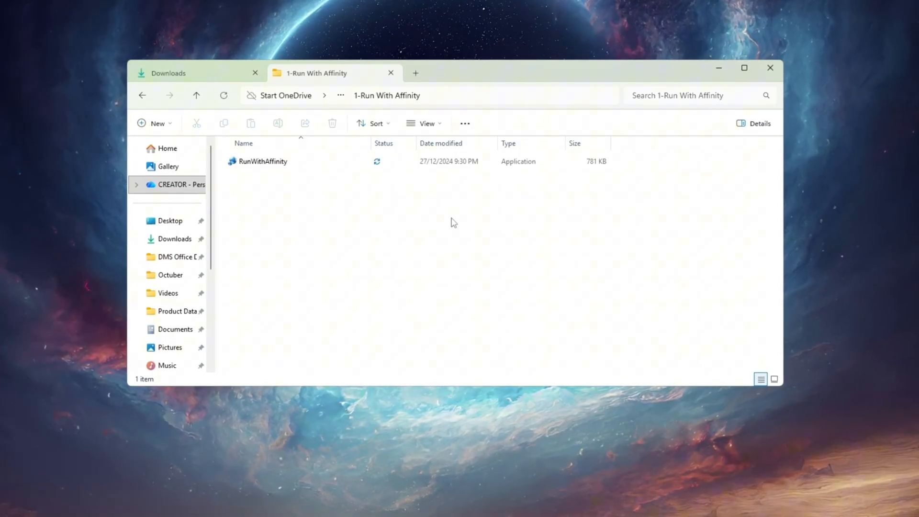
{"action": "left_click", "coordinate": [263, 161]}
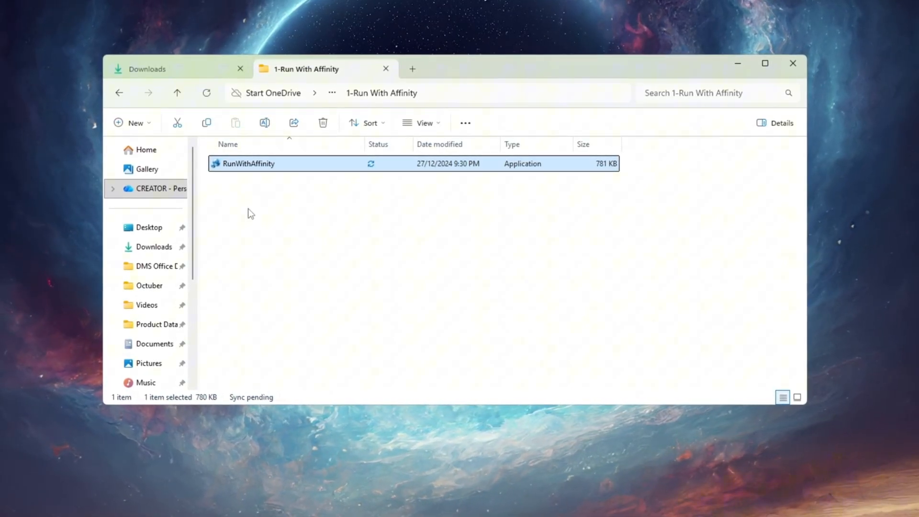
- Launch RunWithAffinity and choose FortniteClient-Win64-Shipping.exe as the program to run
{"action": "double_click", "coordinate": [248, 164]}
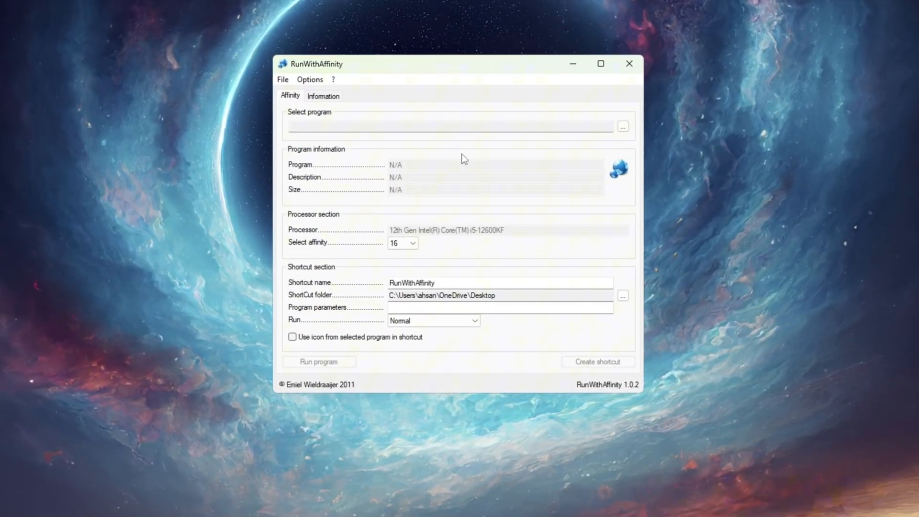
{"action": "left_click", "coordinate": [623, 127]}
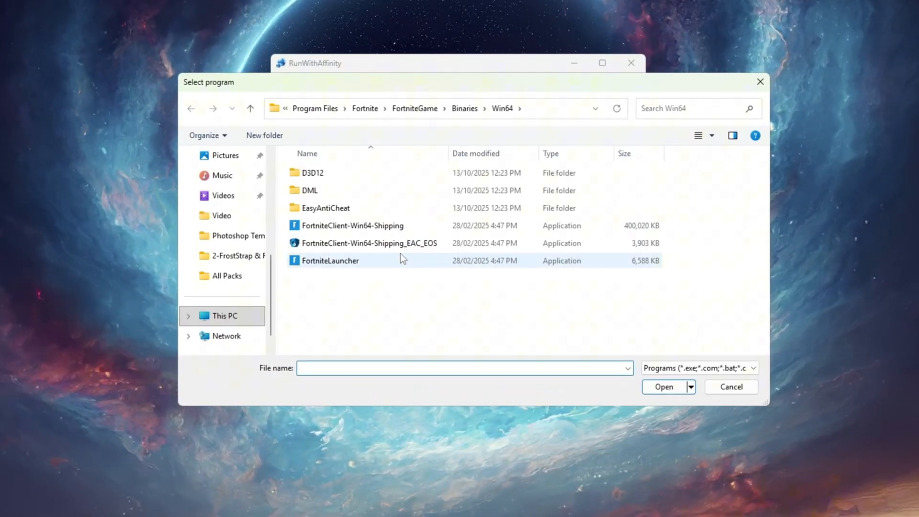
{"action": "left_click", "coordinate": [351, 226]}
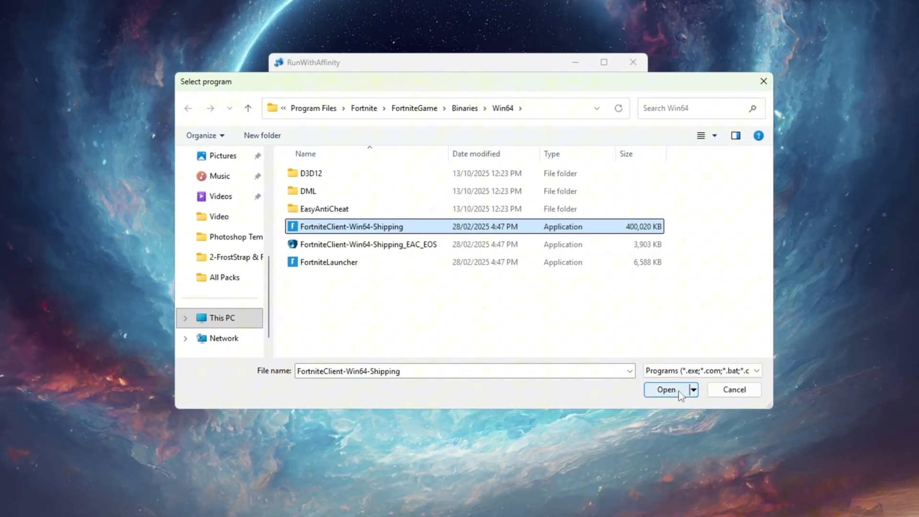
{"action": "left_click", "coordinate": [667, 390]}
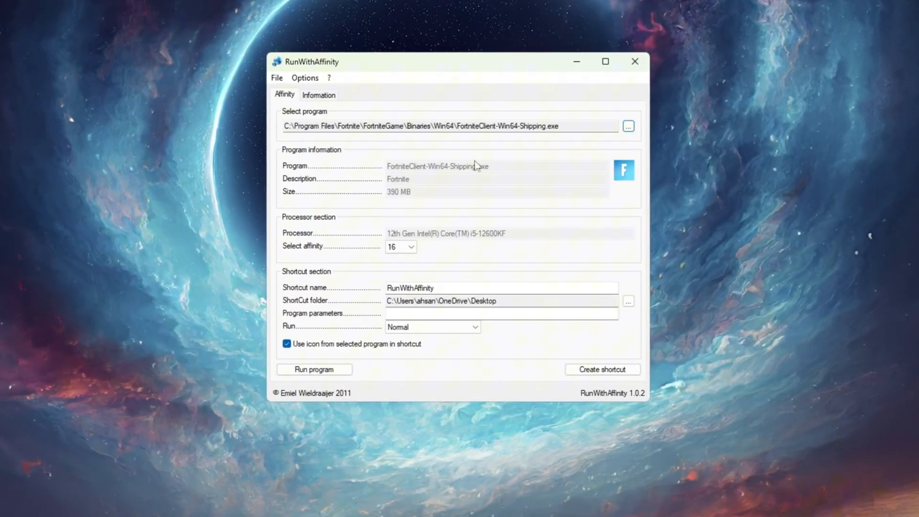
- Keep processor affinity at 16 and set the Run mode to Maximized
{"action": "left_click", "coordinate": [400, 248]}
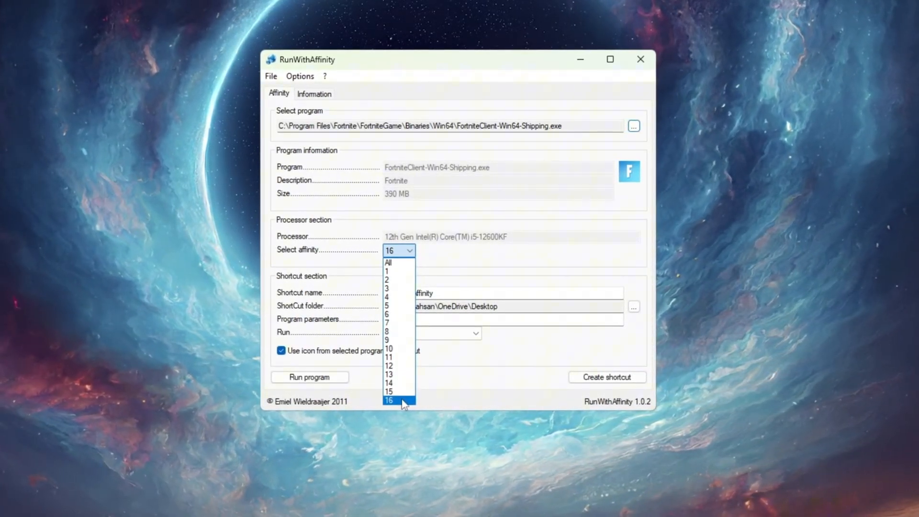
{"action": "left_click", "coordinate": [388, 400]}
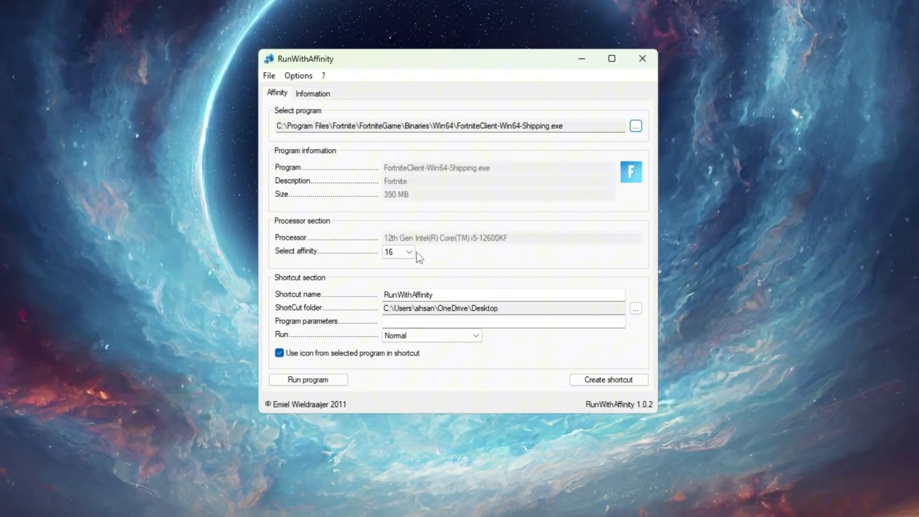
{"action": "mouse_move", "coordinate": [398, 252]}
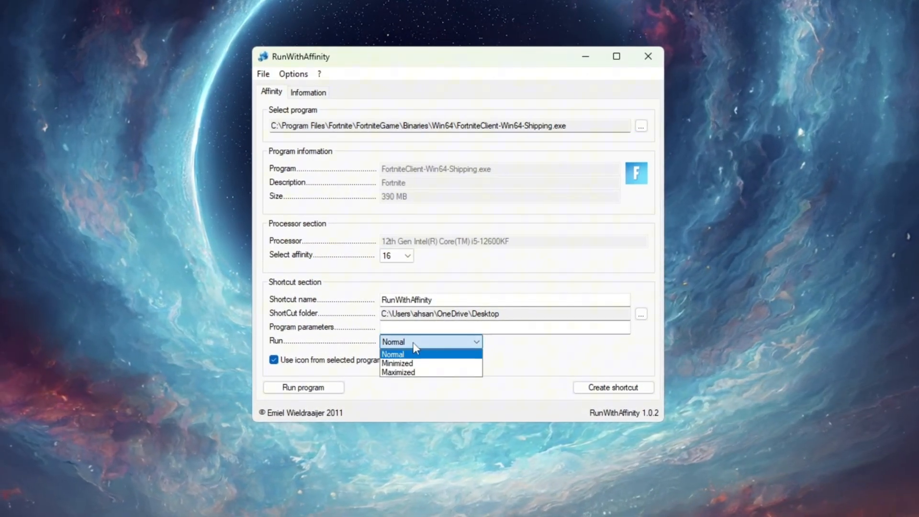
{"action": "mouse_move", "coordinate": [417, 375]}
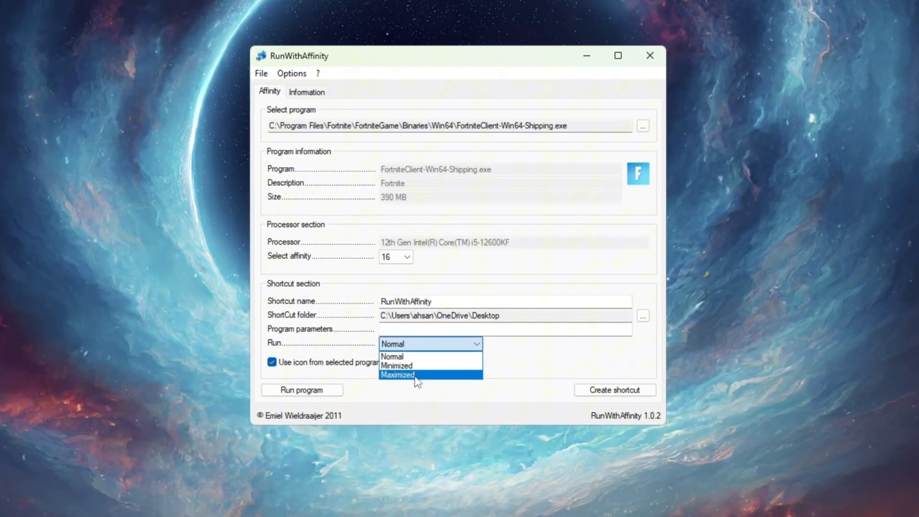
{"action": "left_click", "coordinate": [397, 375]}
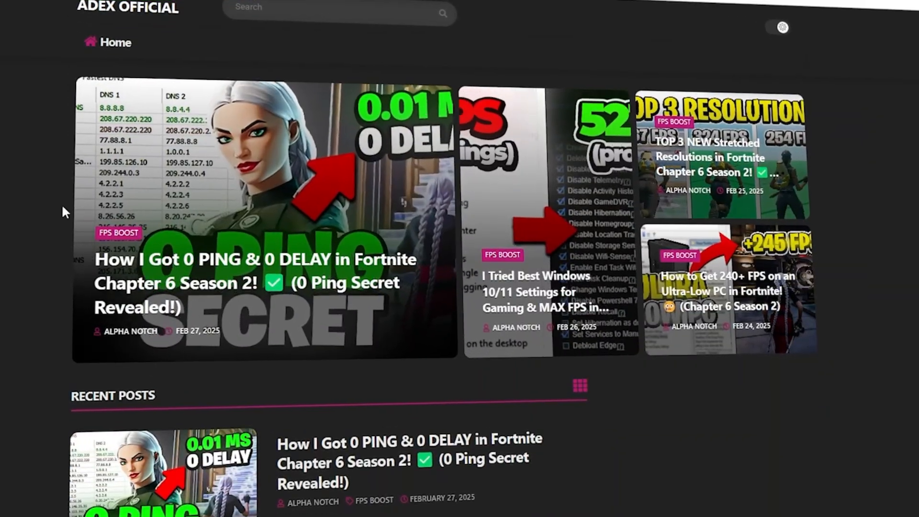
- Browse into the 2-Nvidia Profile Setting folder and select nvidiaProfileInspector
{"action": "scroll", "scroll_direction": "down", "scroll_amount": 3}
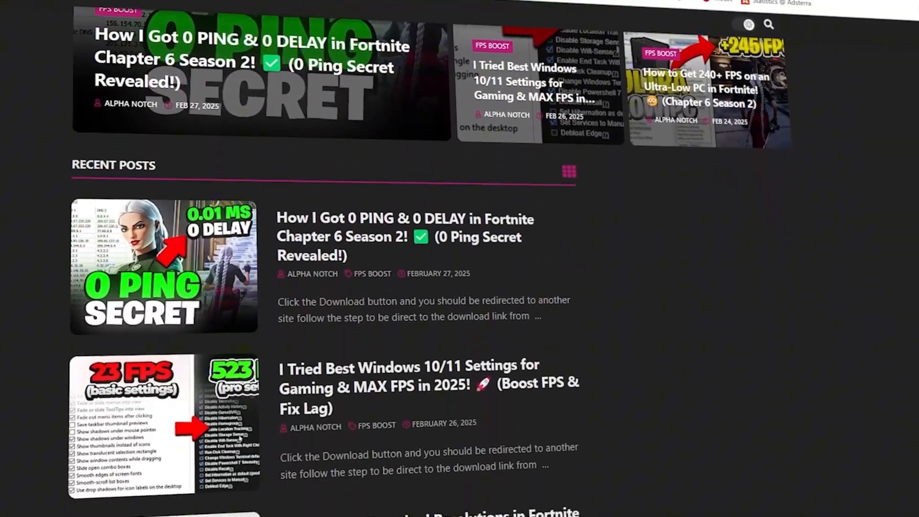
{"action": "scroll", "scroll_direction": "down", "scroll_amount": 3}
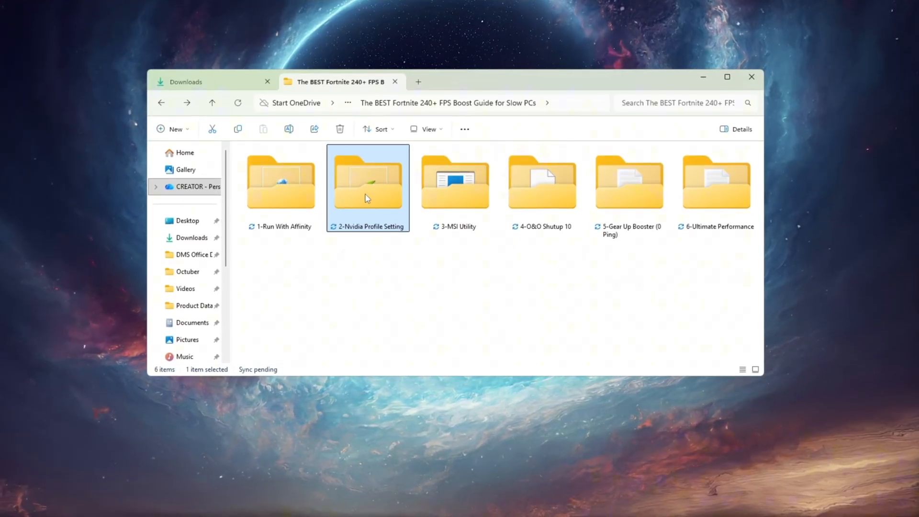
{"action": "double_click", "coordinate": [368, 182]}
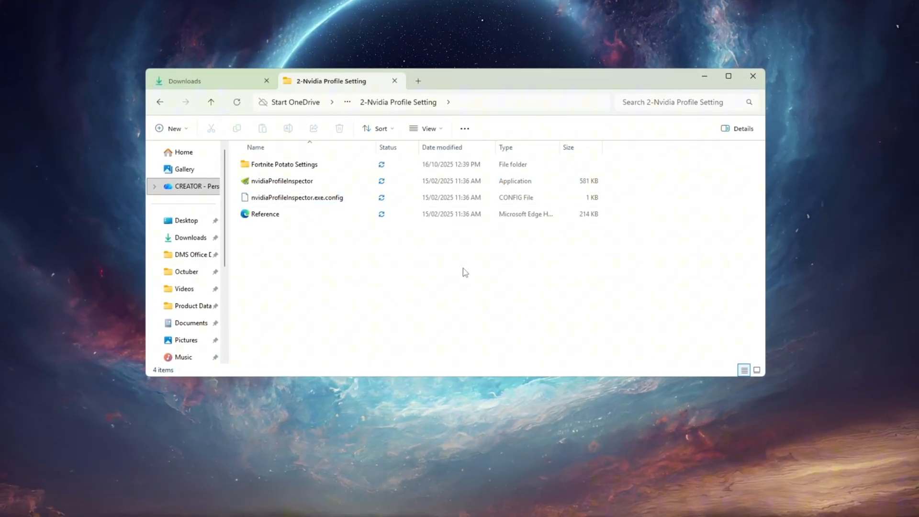
{"action": "left_click", "coordinate": [281, 181]}
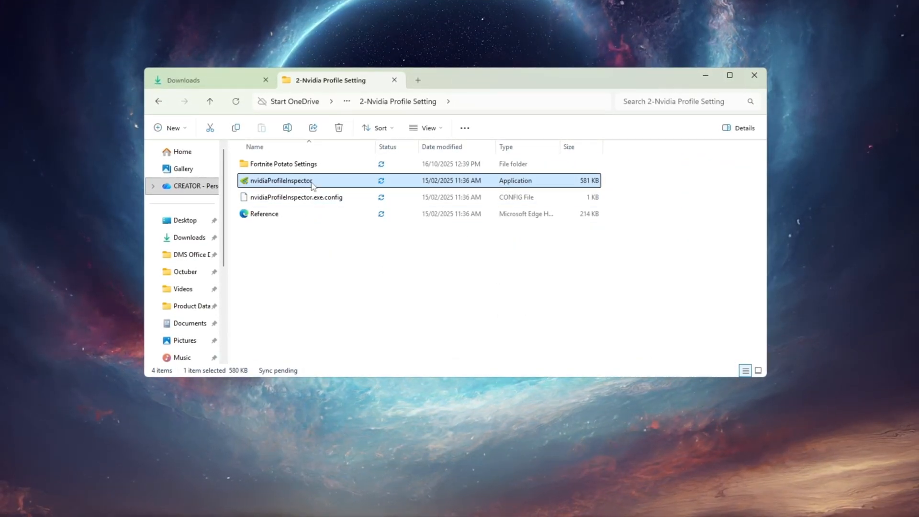
{"action": "mouse_move", "coordinate": [419, 331]}
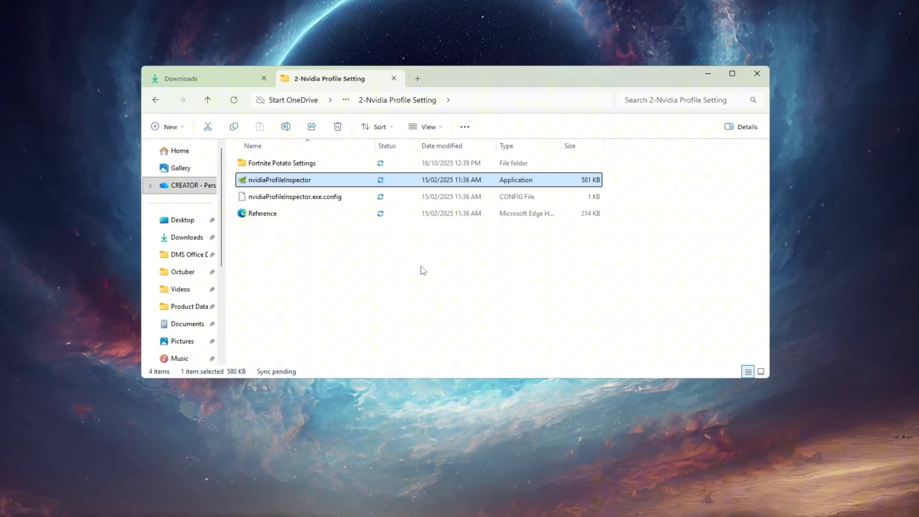
{"action": "mouse_move", "coordinate": [291, 291]}
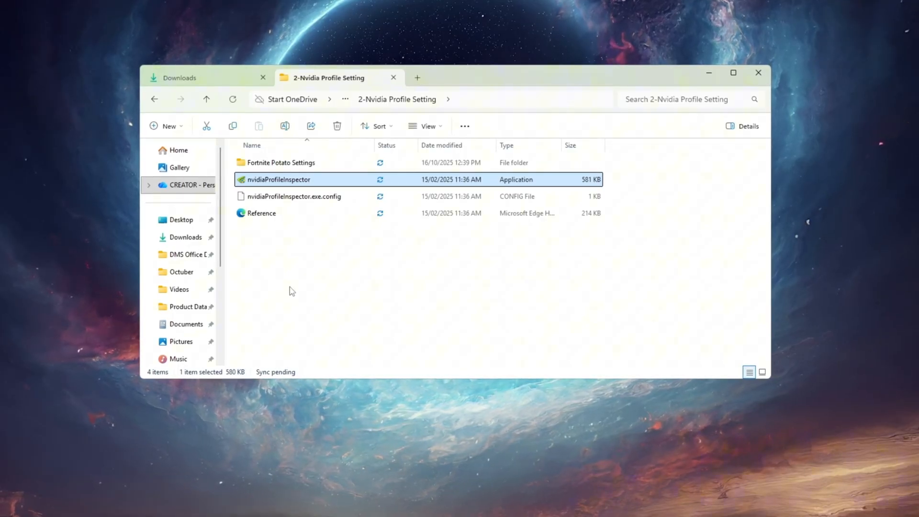
{"action": "mouse_move", "coordinate": [278, 179]}
{"action": "type", "text": "f"}
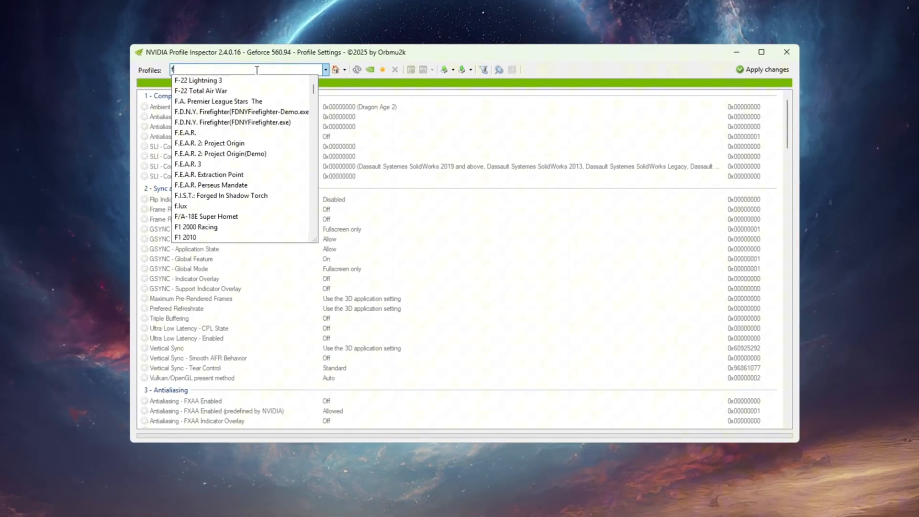
- Load the Fortnite driver profile and set Transparency Supersampling antialiasing to 0x00000008 AA_MODE_REPLAY_MODE_ALL
{"action": "type", "text": "Fortnite"}
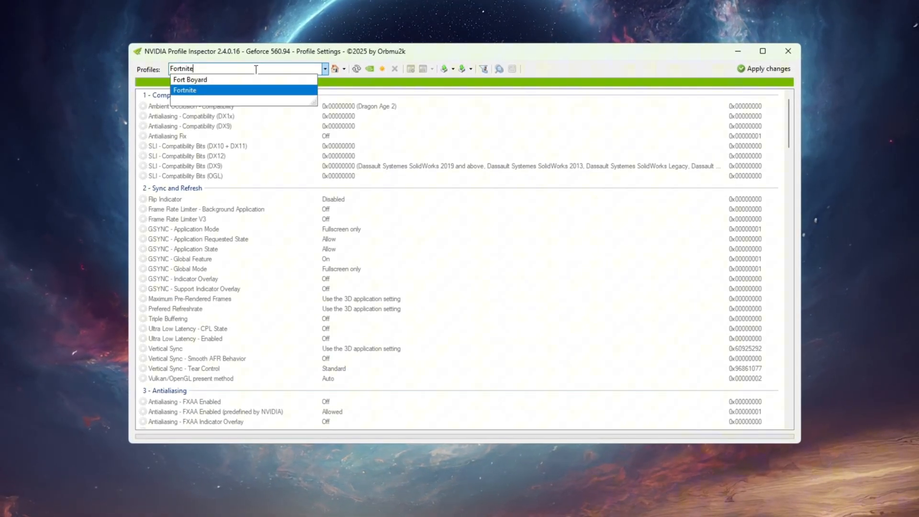
{"action": "left_click", "coordinate": [185, 90]}
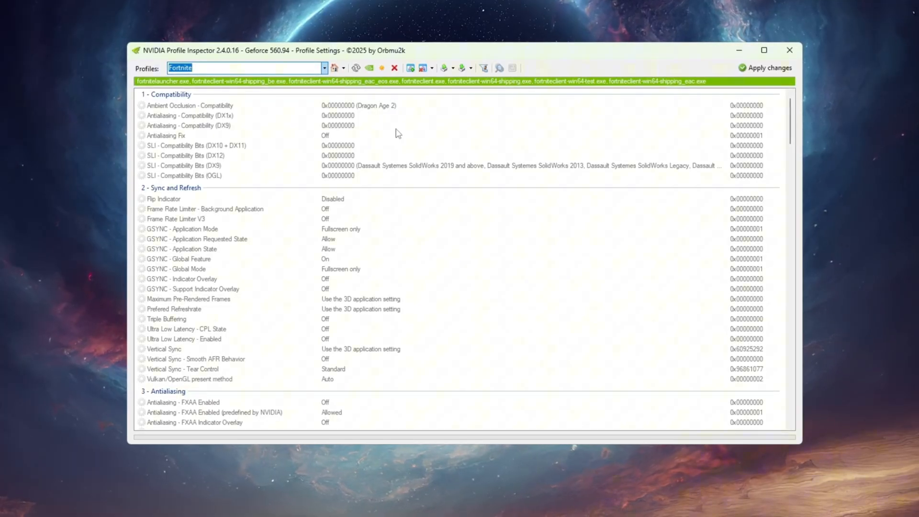
{"action": "left_click", "coordinate": [462, 67]}
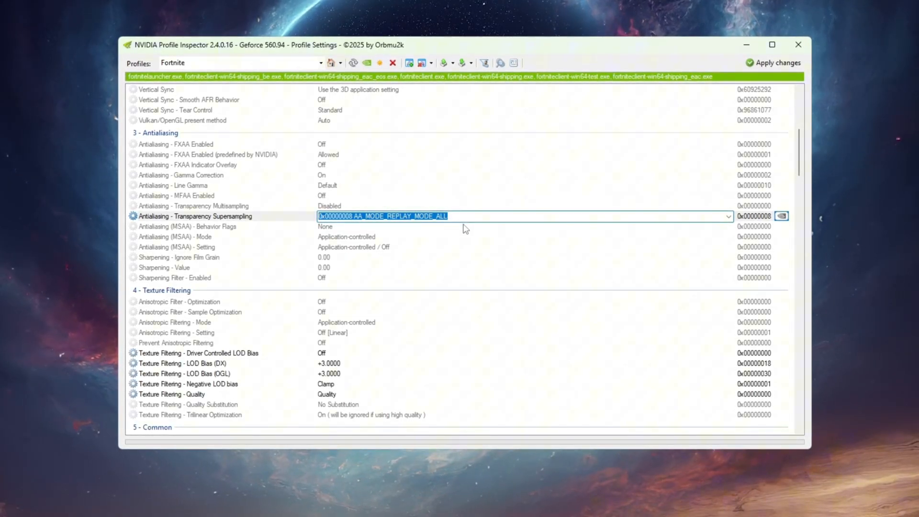
{"action": "scroll", "scroll_direction": "down", "scroll_amount": 3}
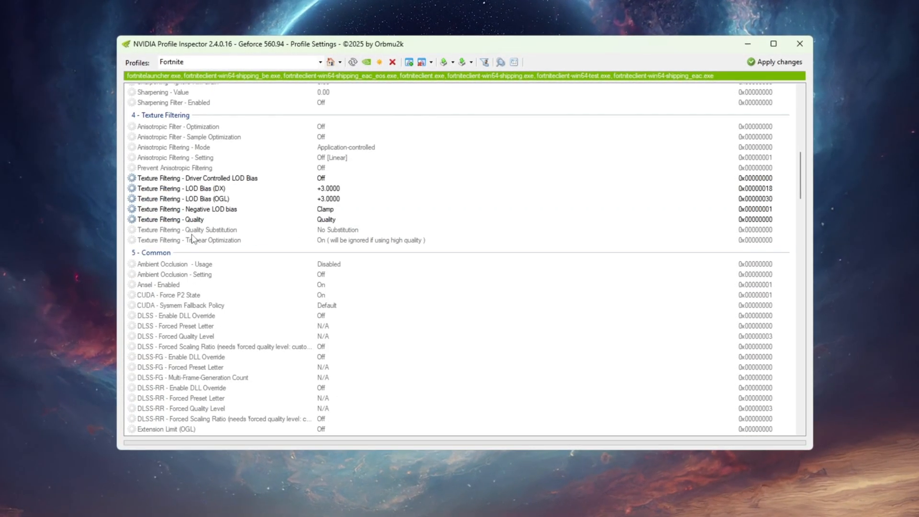
- Verify LOD bias overrides at +3.0000 with Clamp, High quality filtering, and Power Management Optimal performance
{"action": "left_click", "coordinate": [197, 178]}
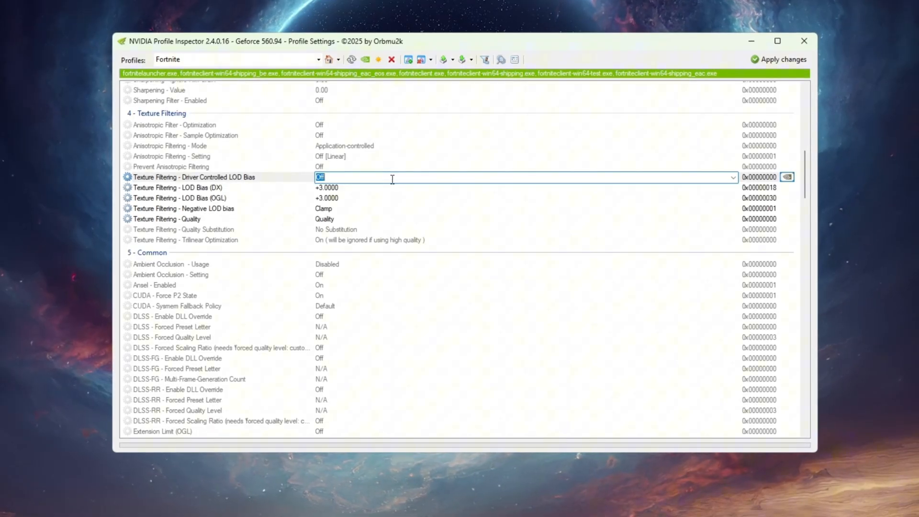
{"action": "left_click", "coordinate": [178, 187]}
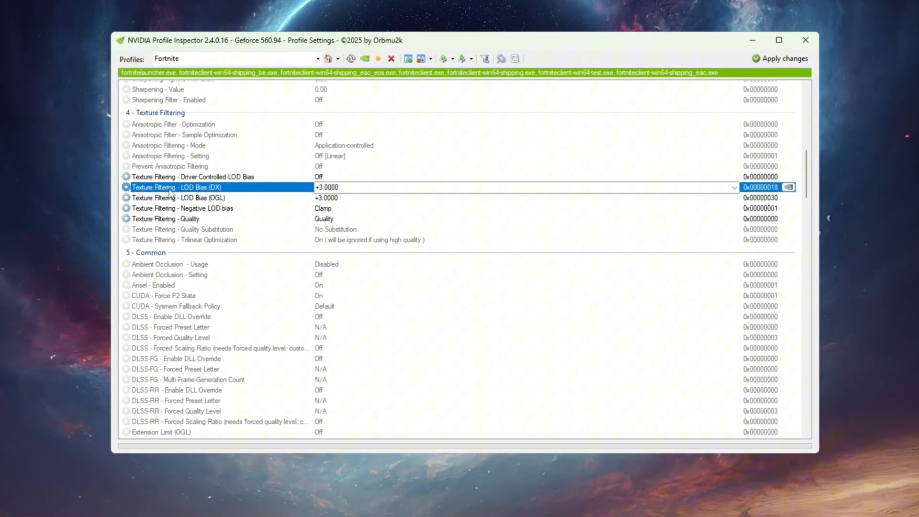
{"action": "left_click", "coordinate": [177, 197]}
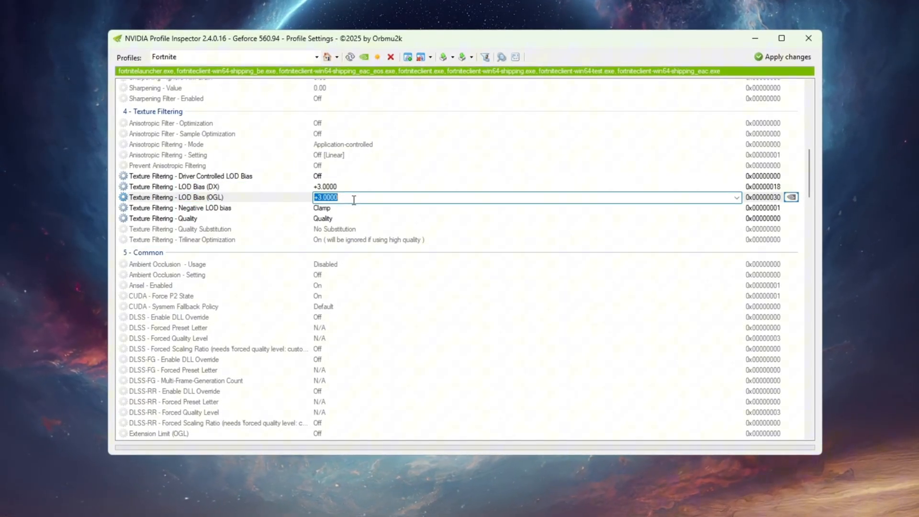
{"action": "left_click", "coordinate": [179, 208]}
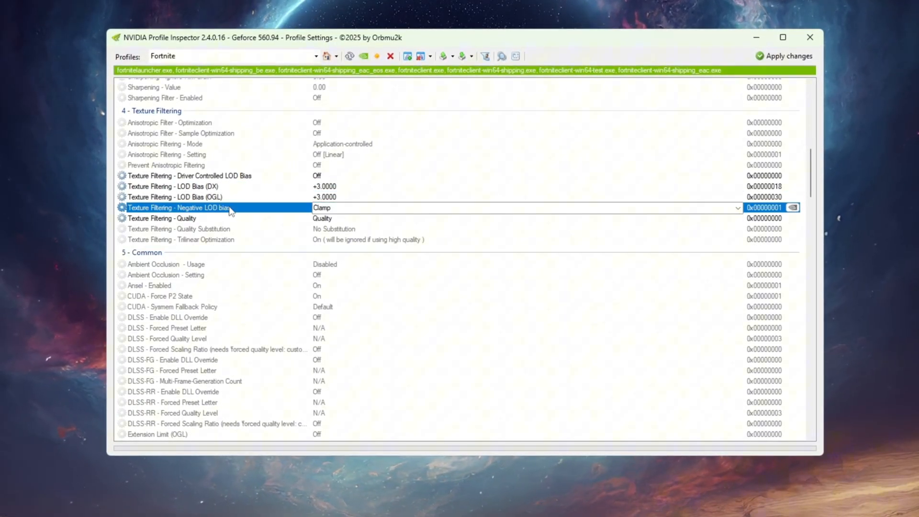
{"action": "left_click", "coordinate": [176, 219]}
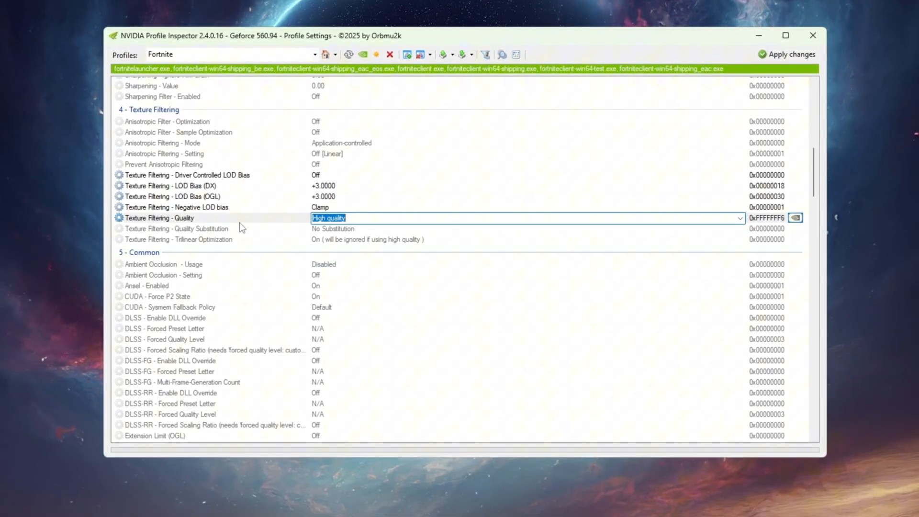
{"action": "scroll", "scroll_direction": "down", "scroll_amount": 3}
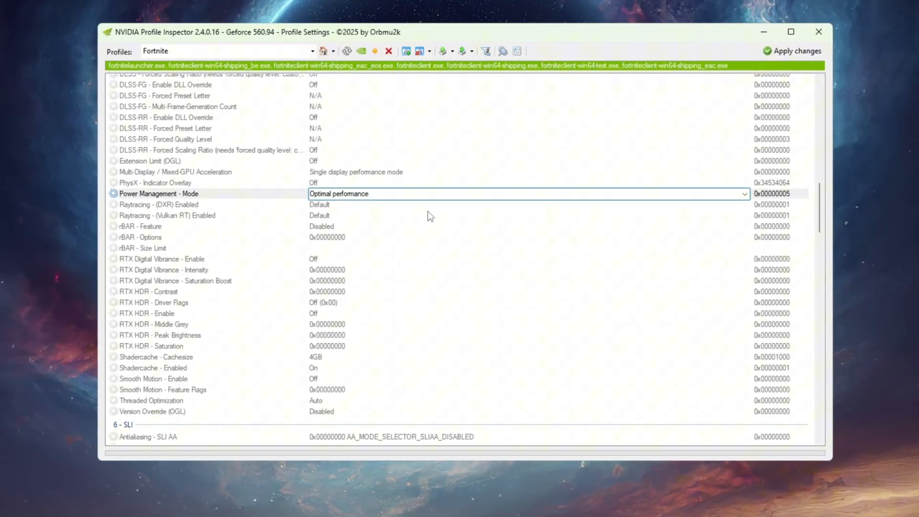
{"action": "scroll", "scroll_direction": "up", "scroll_amount": 3}
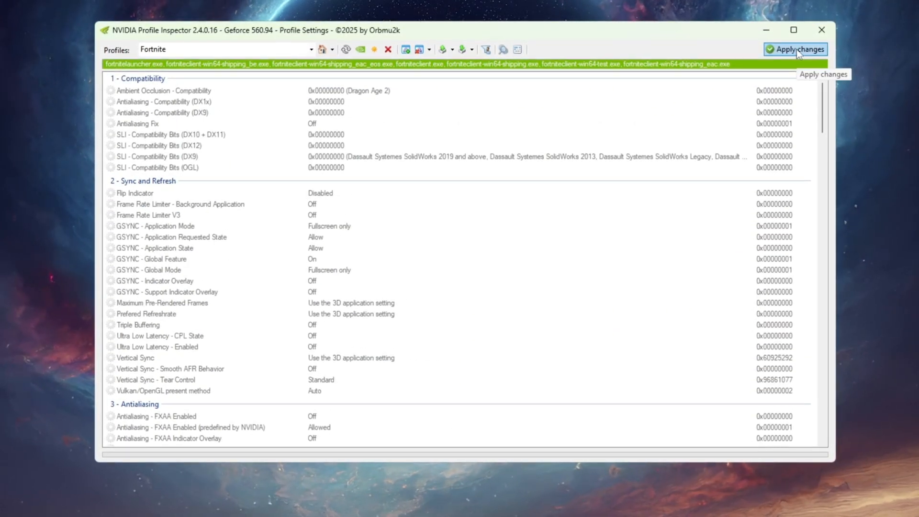
- Review the Profile Settings list after applying the Fortnite profile changes to the driver
{"action": "scroll", "scroll_direction": "down", "scroll_amount": 3}
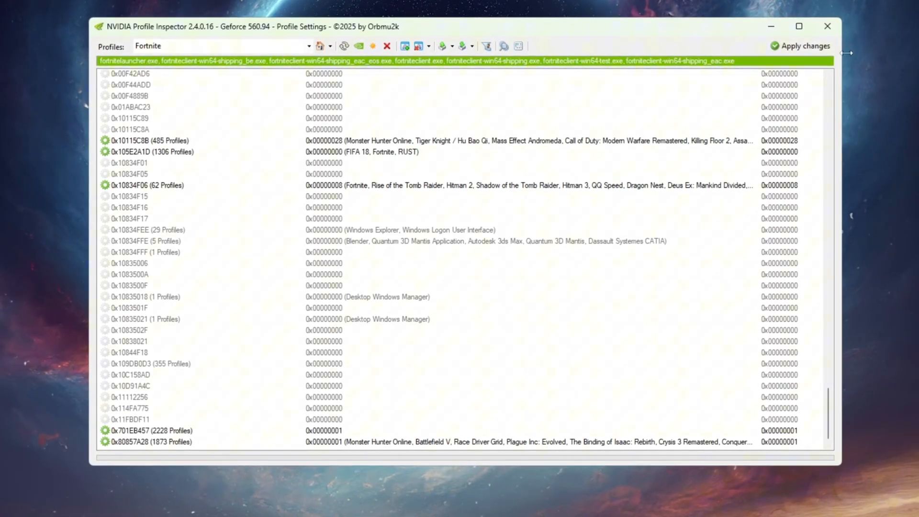
{"action": "mouse_move", "coordinate": [829, 25]}
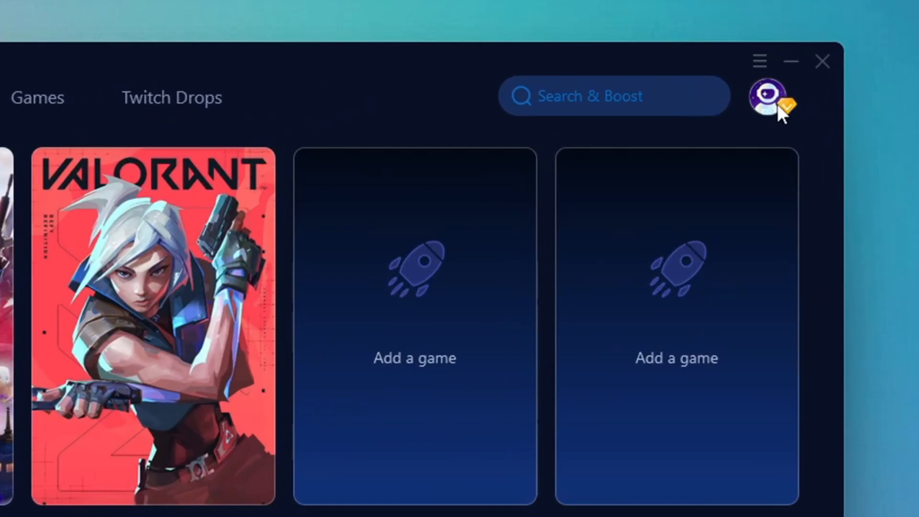
- Browse the games catalogue, return home and start boosting Fortnite
{"action": "left_click", "coordinate": [769, 96]}
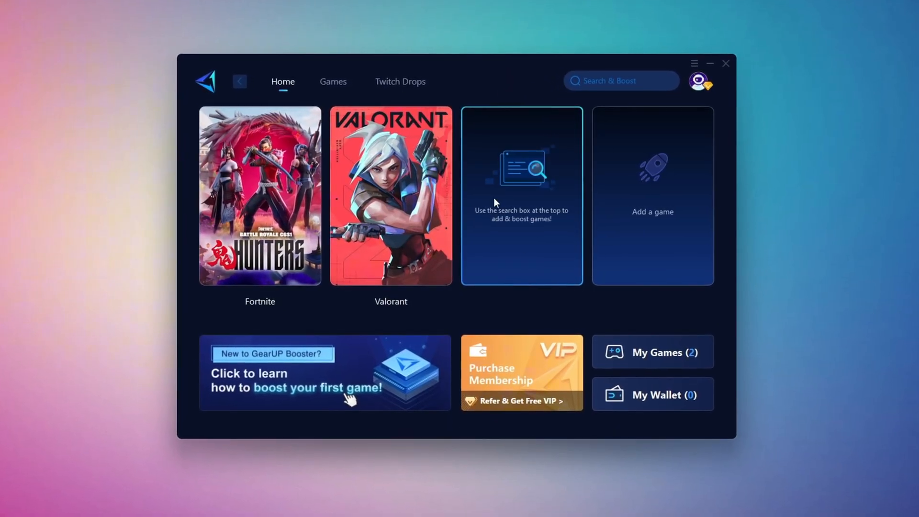
{"action": "left_click", "coordinate": [333, 82]}
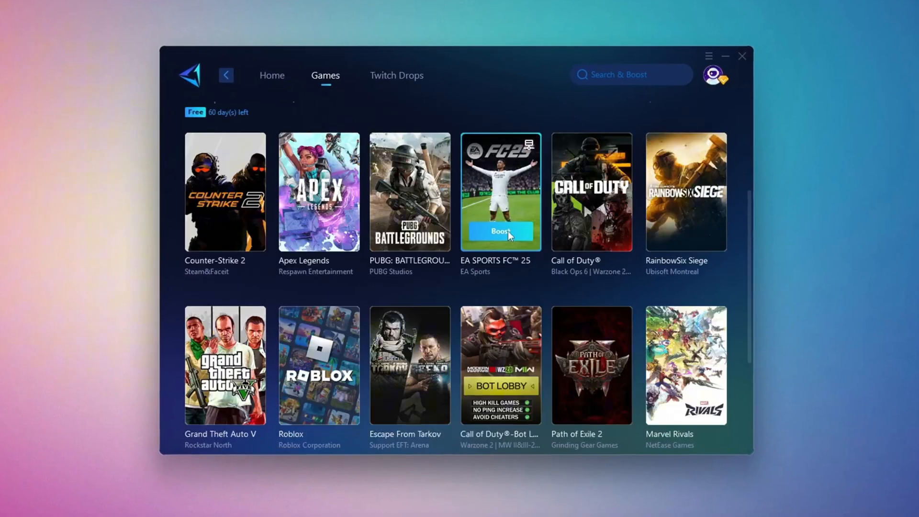
{"action": "scroll", "scroll_direction": "down", "scroll_amount": 3}
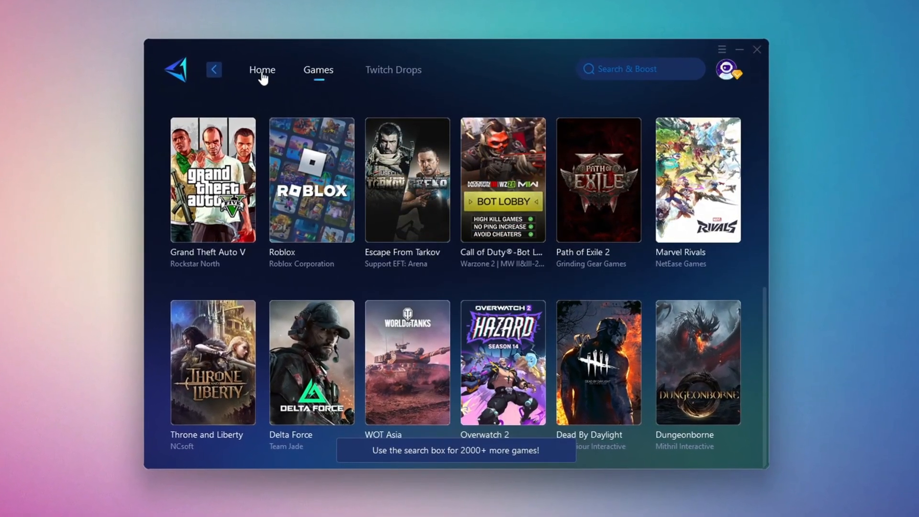
{"action": "left_click", "coordinate": [256, 67]}
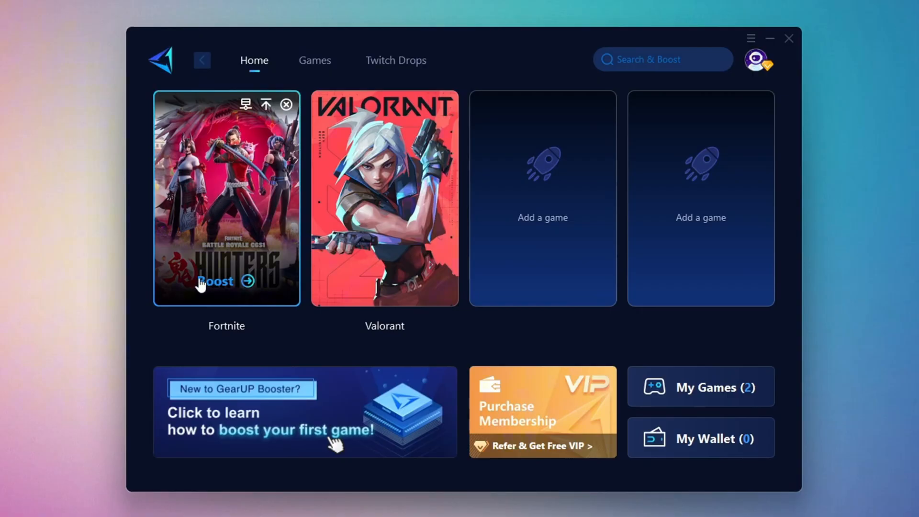
{"action": "mouse_move", "coordinate": [242, 156]}
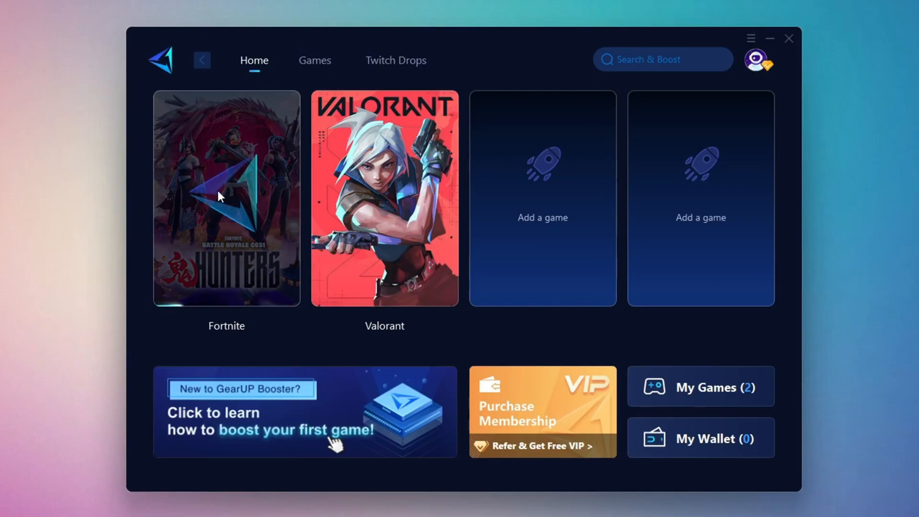
{"action": "left_click", "coordinate": [226, 196]}
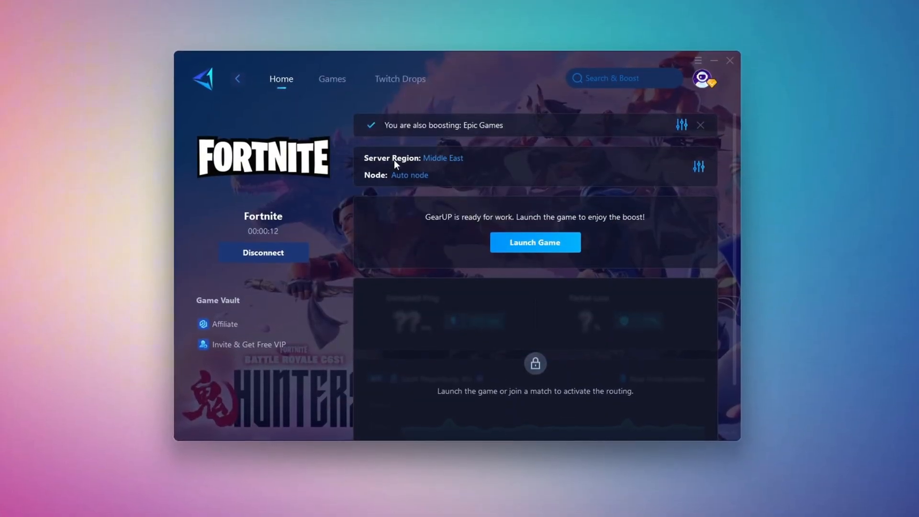
- Check the Middle East server region and automatic node, then keep the booster minimized to taskbar
{"action": "left_click", "coordinate": [443, 158]}
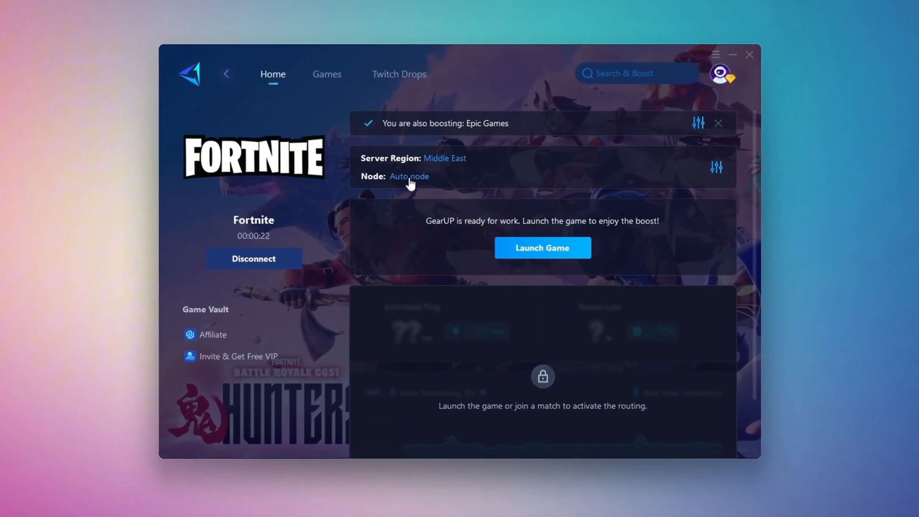
{"action": "left_click", "coordinate": [409, 177]}
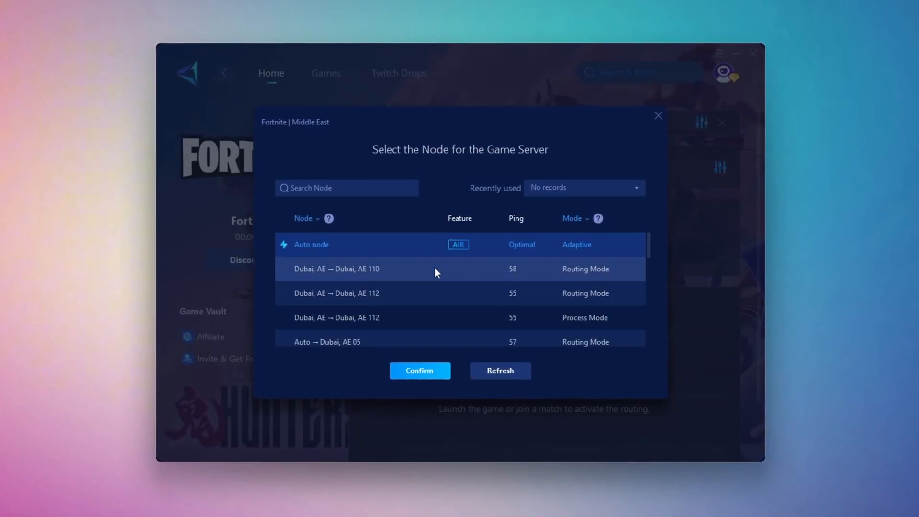
{"action": "mouse_move", "coordinate": [545, 219]}
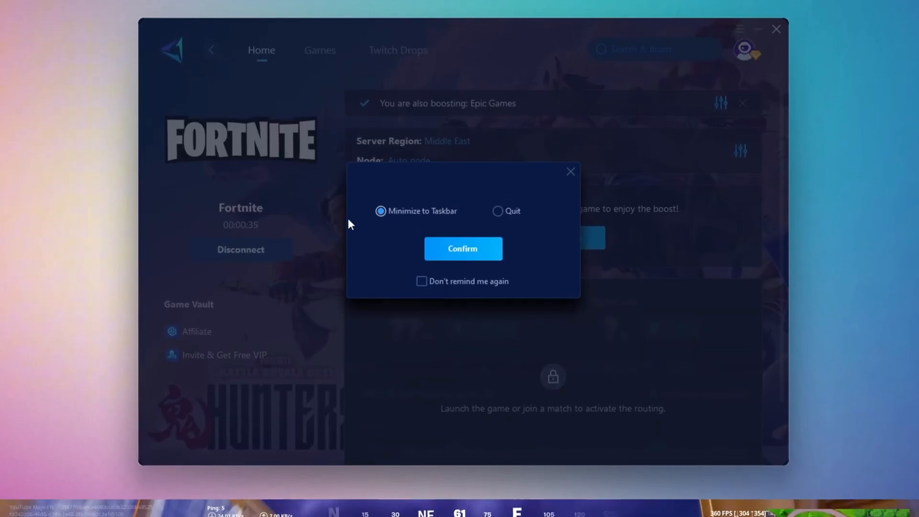
{"action": "left_click", "coordinate": [463, 249]}
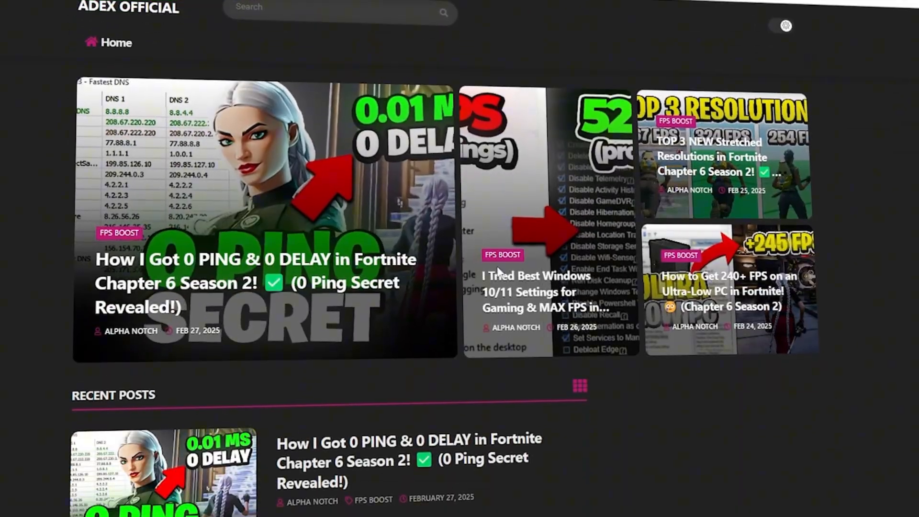
- Open the 3-MSI Utility folder containing the MSI Mode Utility 3.0 application
{"action": "scroll", "scroll_direction": "down", "scroll_amount": 3}
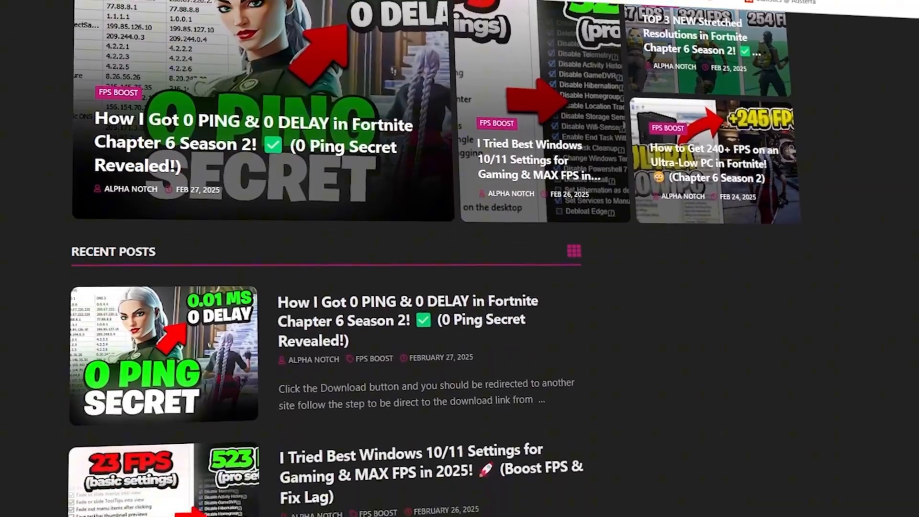
{"action": "scroll", "scroll_direction": "down", "scroll_amount": 3}
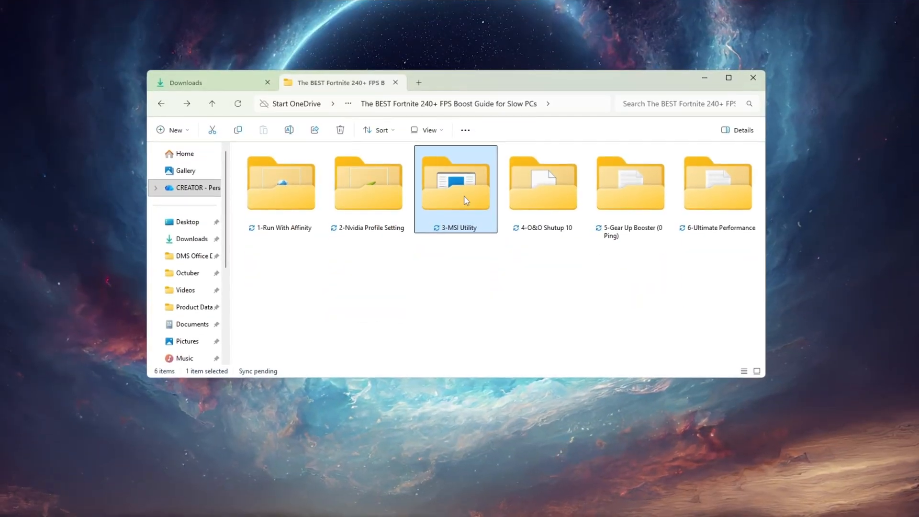
{"action": "double_click", "coordinate": [456, 184]}
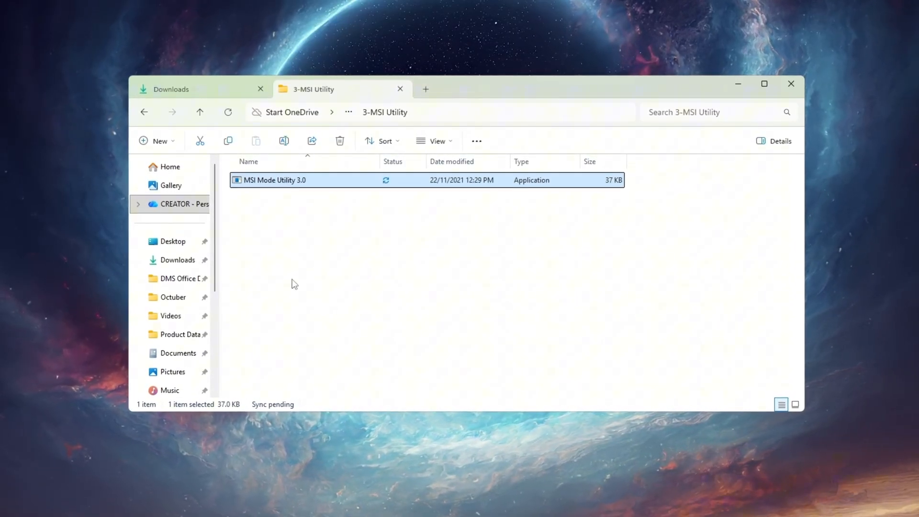
- Launch MSI Mode Utility 3.0 and set the GTX 1650 SUPER and NVM Express controller to High interrupt priority
{"action": "double_click", "coordinate": [273, 181]}
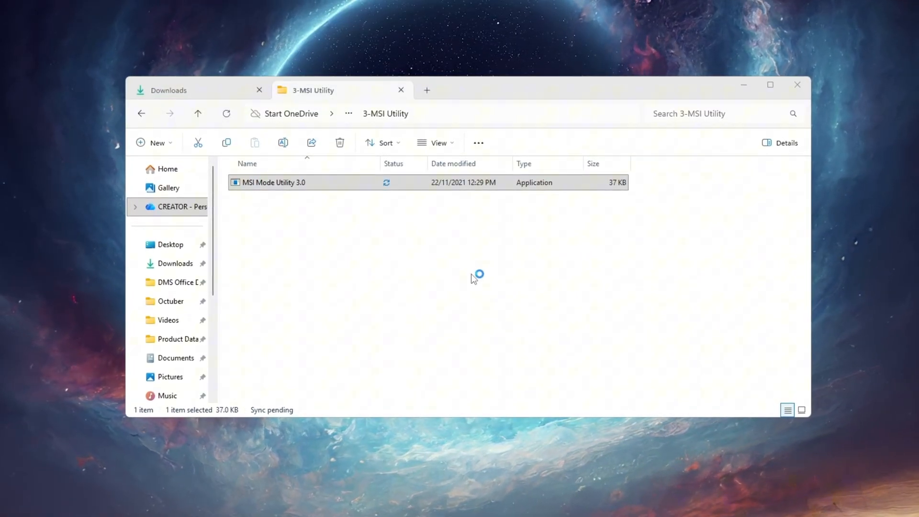
{"action": "double_click", "coordinate": [272, 182]}
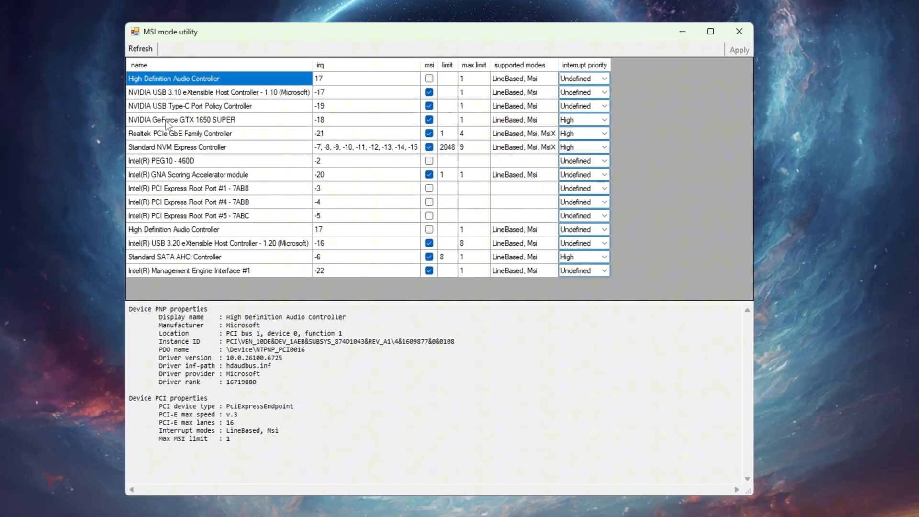
{"action": "left_click", "coordinate": [179, 121]}
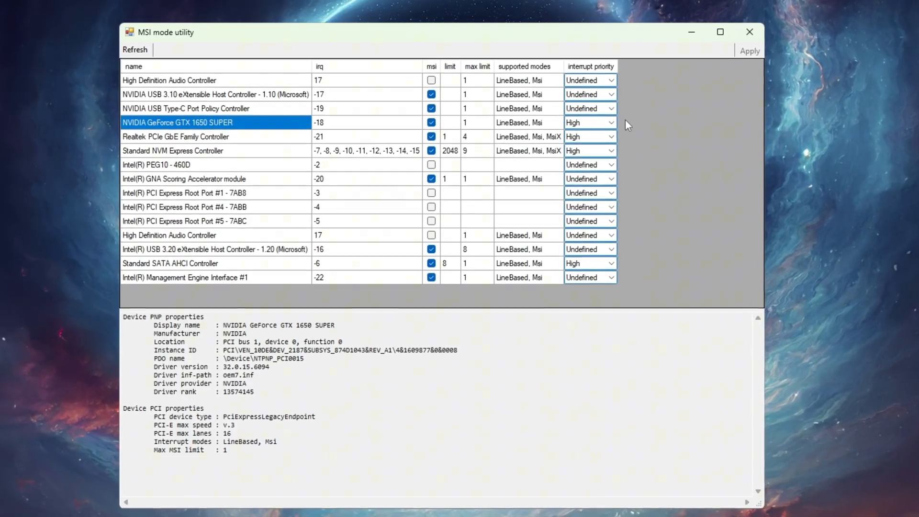
{"action": "left_click", "coordinate": [589, 124]}
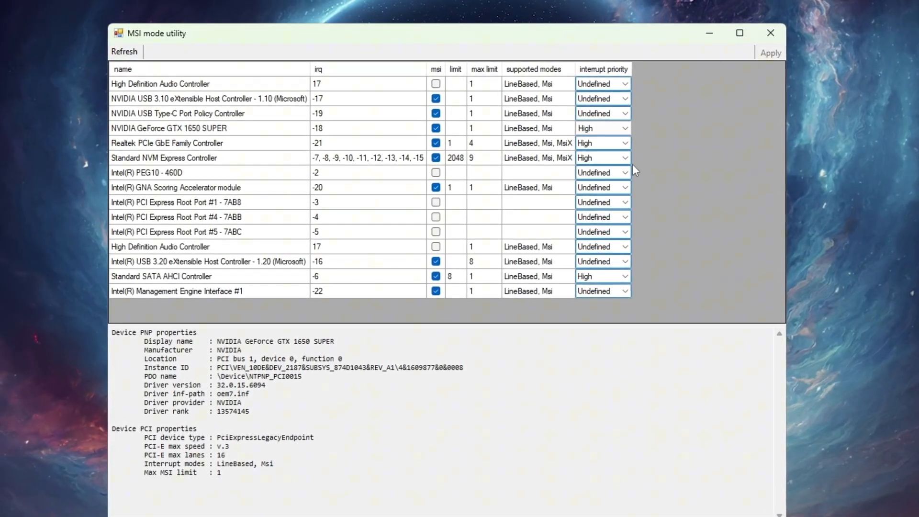
{"action": "left_click", "coordinate": [164, 159]}
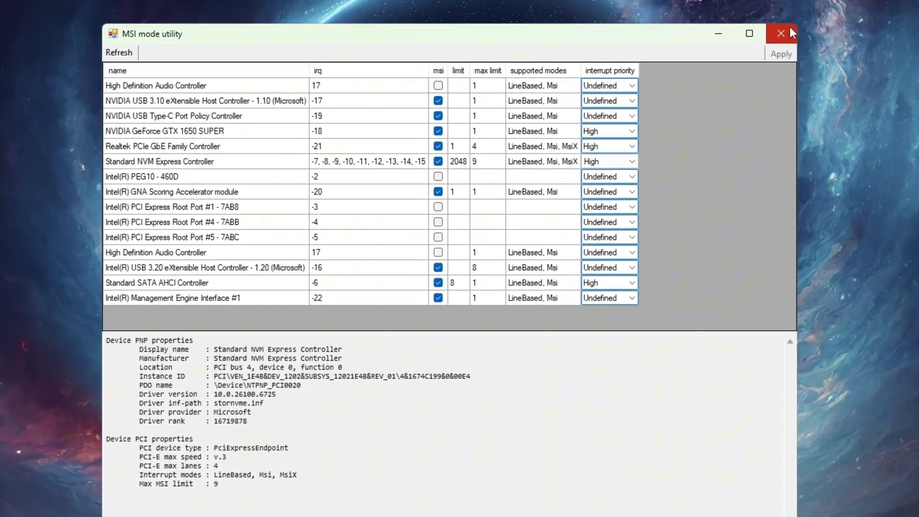
{"action": "mouse_move", "coordinate": [785, 34]}
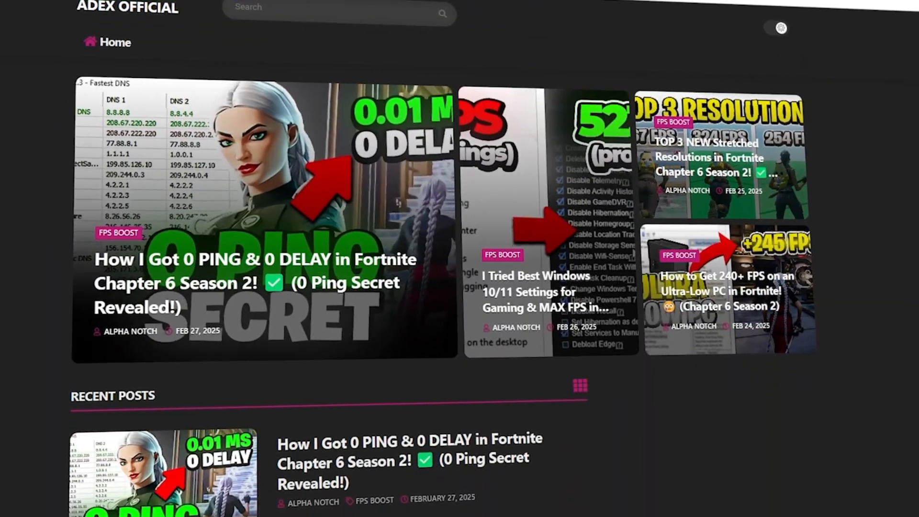
- Open the 4-O&O Shutup 10 folder containing the OOSU10 application
{"action": "scroll", "scroll_direction": "down", "scroll_amount": 3}
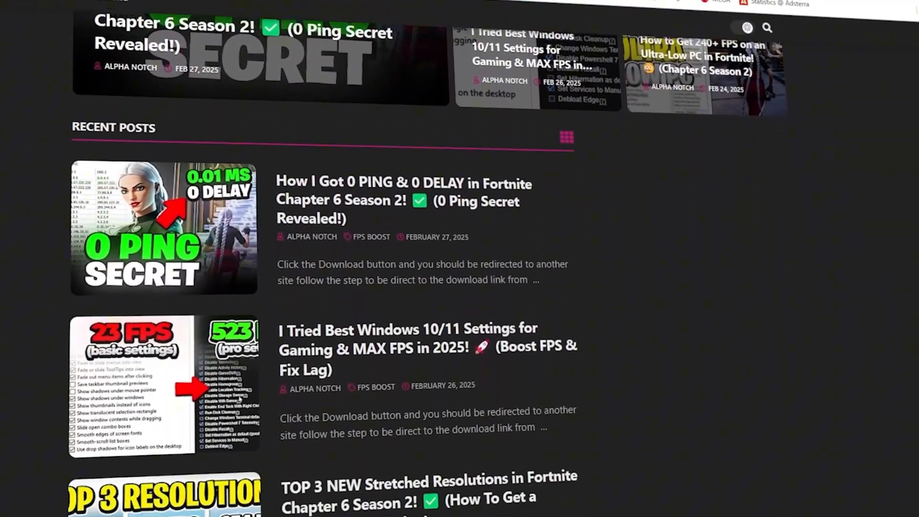
{"action": "scroll", "scroll_direction": "down", "scroll_amount": 3}
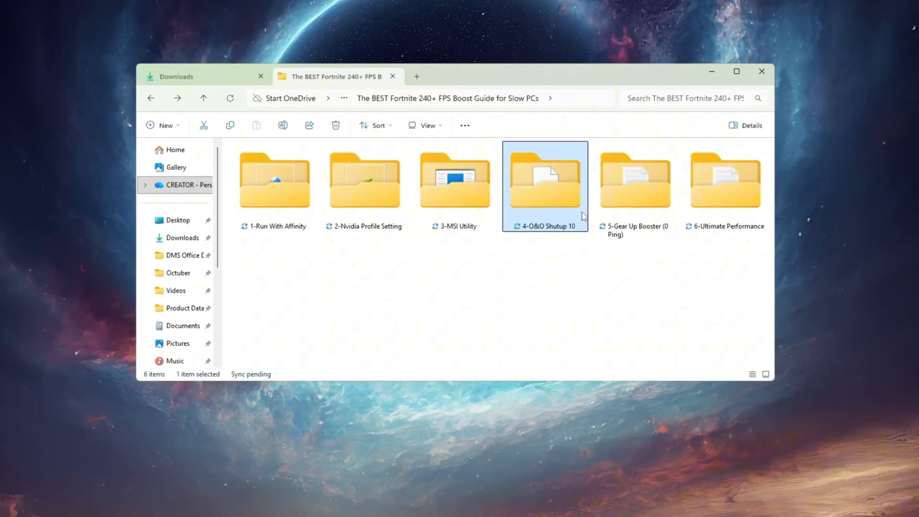
{"action": "double_click", "coordinate": [544, 180]}
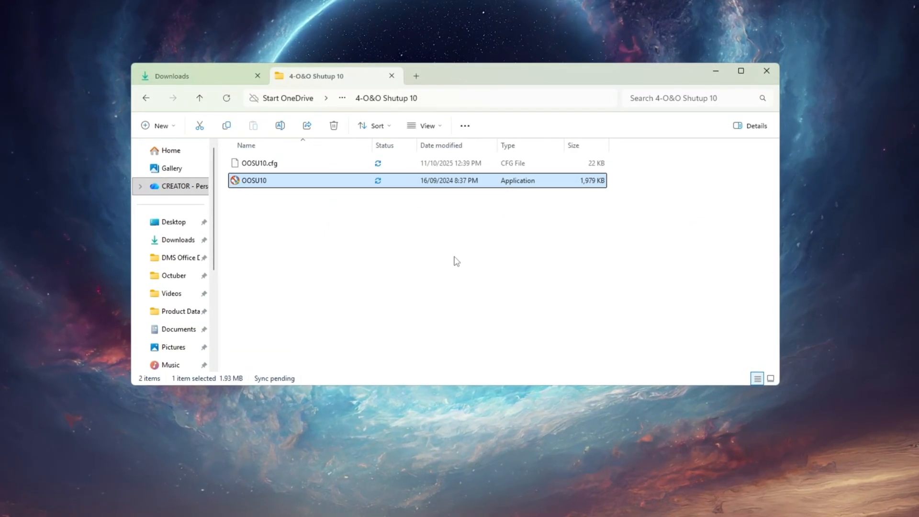
{"action": "mouse_move", "coordinate": [525, 371]}
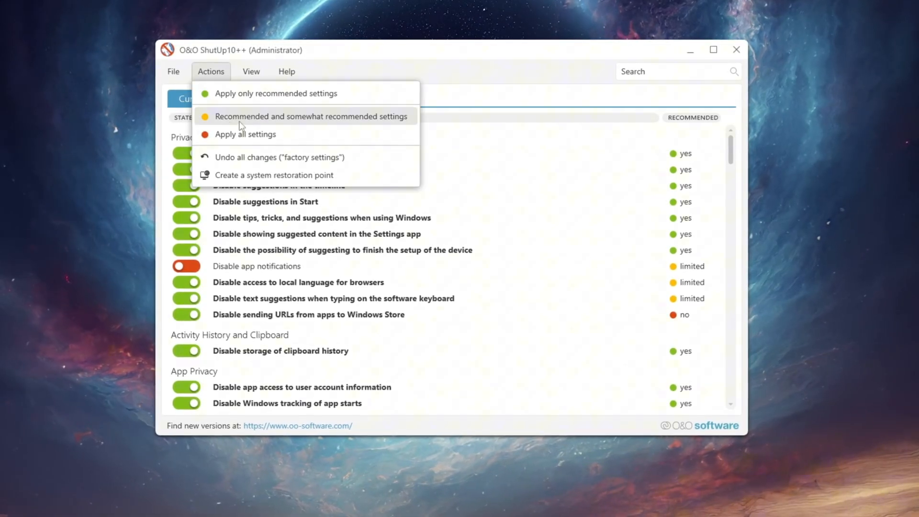
- Apply the recommended and somewhat recommended settings, declining the restore point and dismissing the already-set notice
{"action": "left_click", "coordinate": [312, 116]}
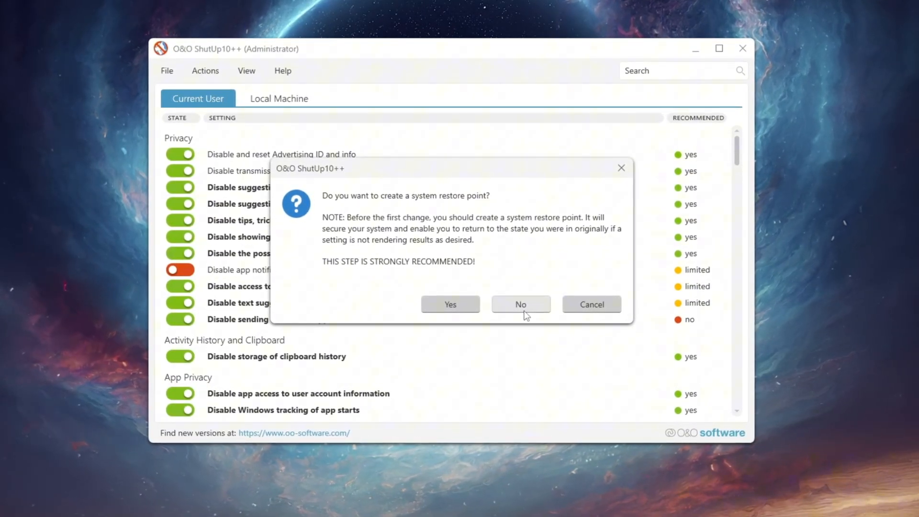
{"action": "left_click", "coordinate": [520, 305]}
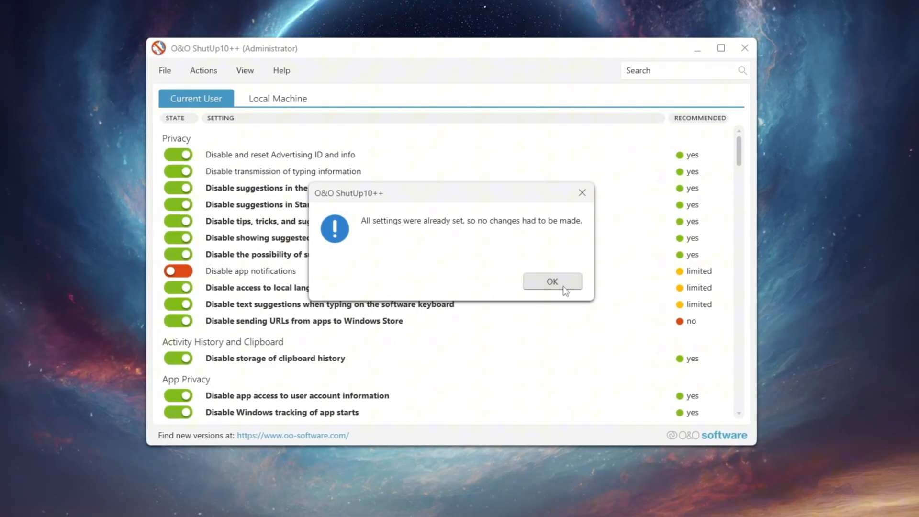
{"action": "left_click", "coordinate": [552, 281]}
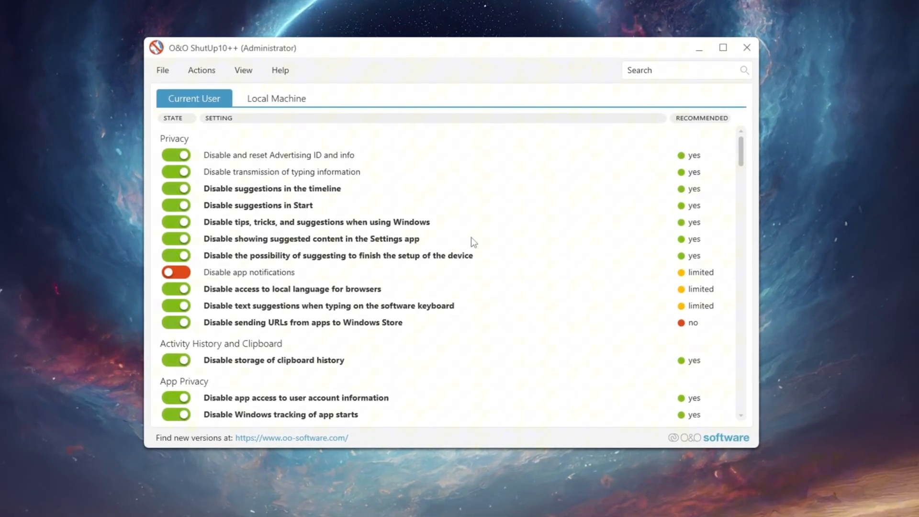
- Review the settings list and show the Actions menu of bulk apply options
{"action": "scroll", "scroll_direction": "down", "scroll_amount": 3}
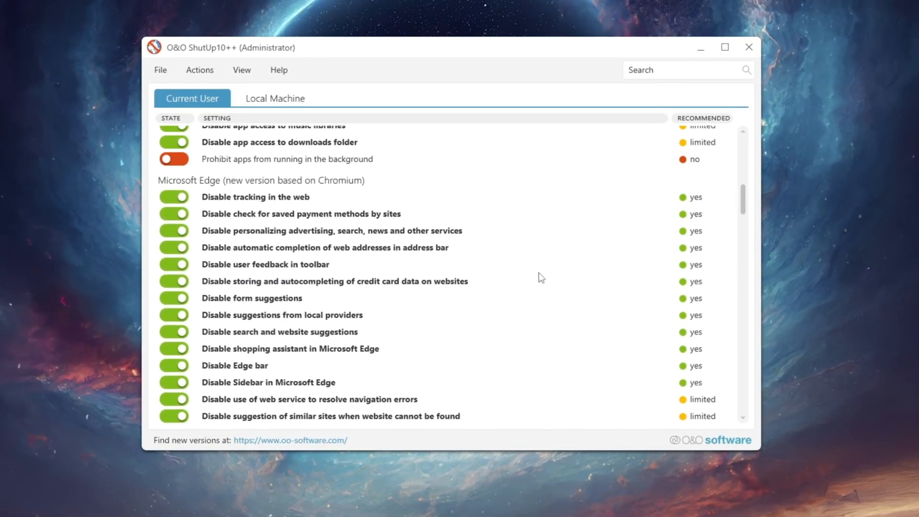
{"action": "scroll", "scroll_direction": "down", "scroll_amount": 3}
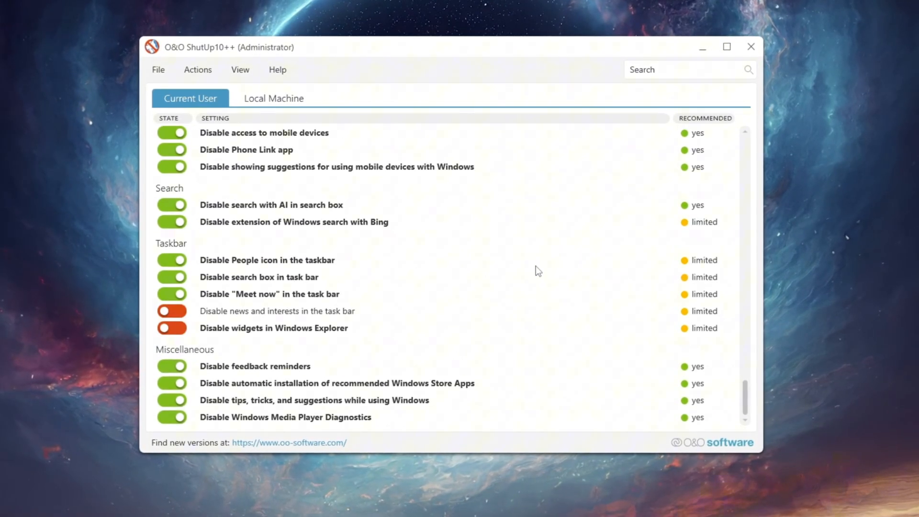
{"action": "scroll", "scroll_direction": "up", "scroll_amount": 3}
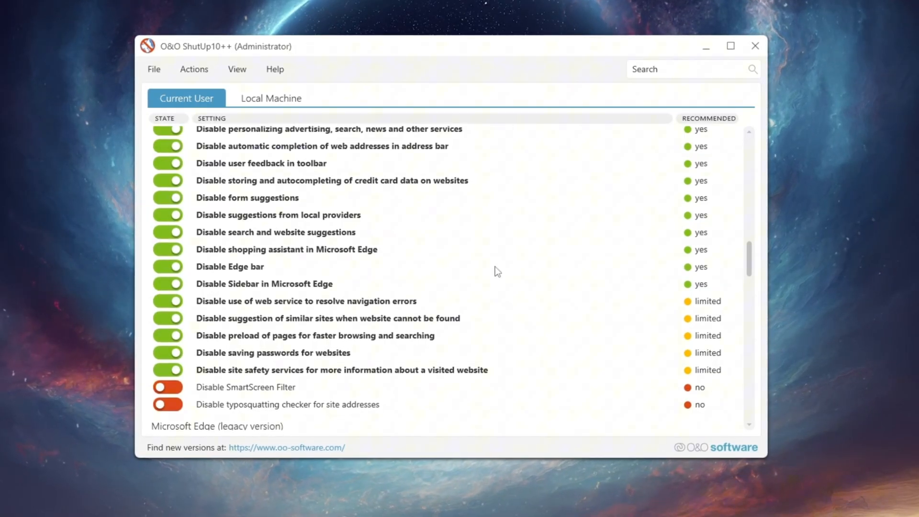
{"action": "scroll", "scroll_direction": "up", "scroll_amount": 3}
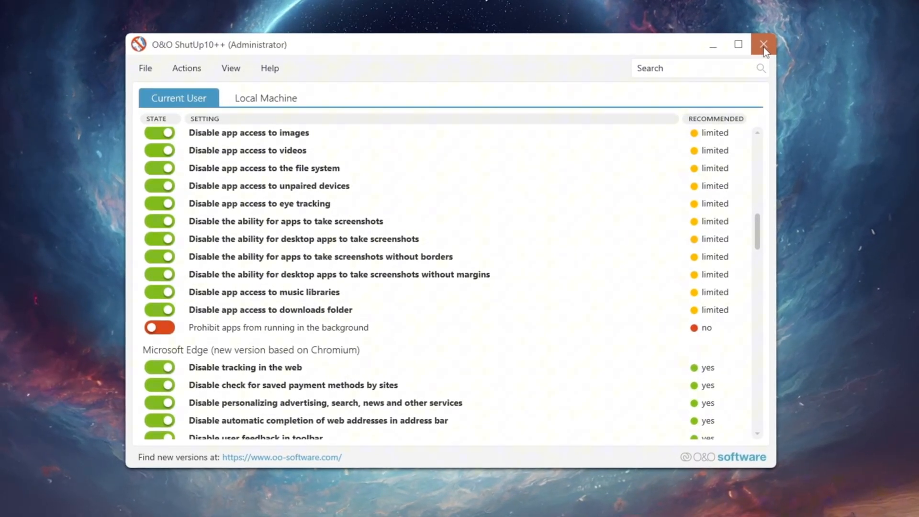
{"action": "left_click", "coordinate": [185, 67]}
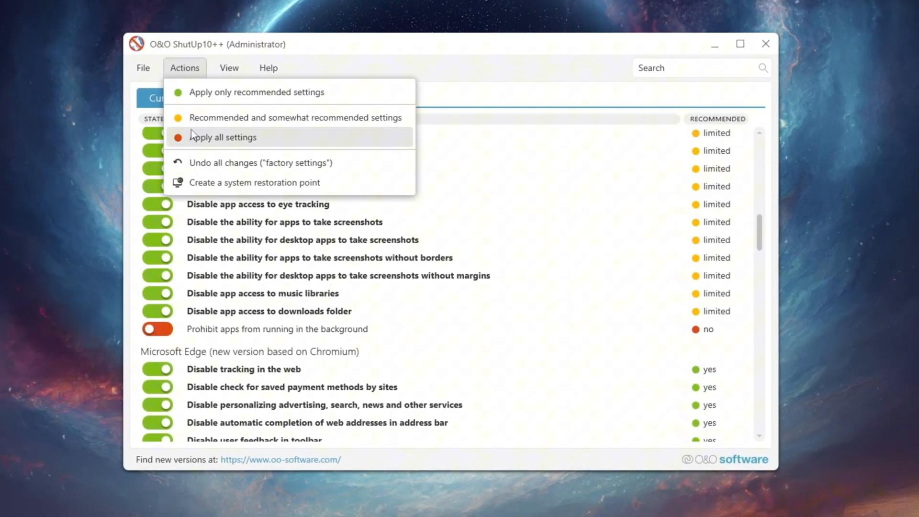
{"action": "mouse_move", "coordinate": [260, 163]}
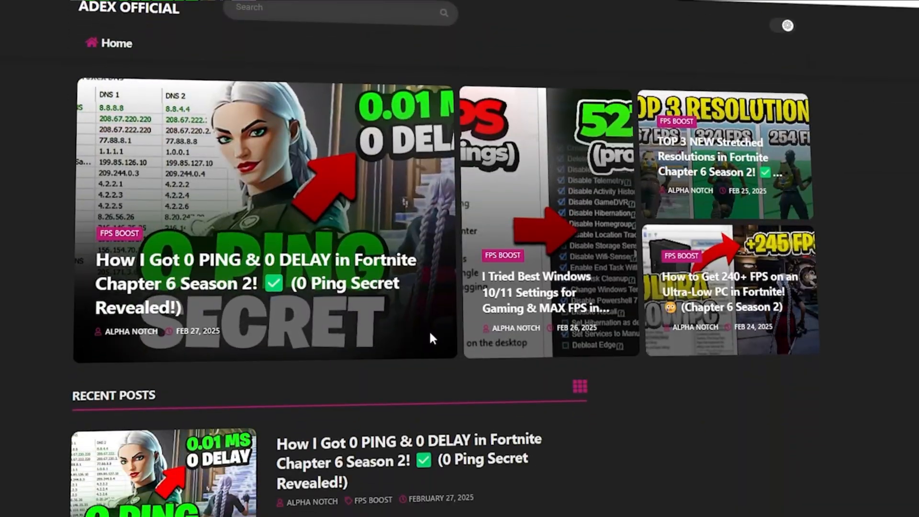
- Open the 5-Ultimate Performance folder and its Command text file with the powercfg line
{"action": "scroll", "scroll_direction": "down", "scroll_amount": 3}
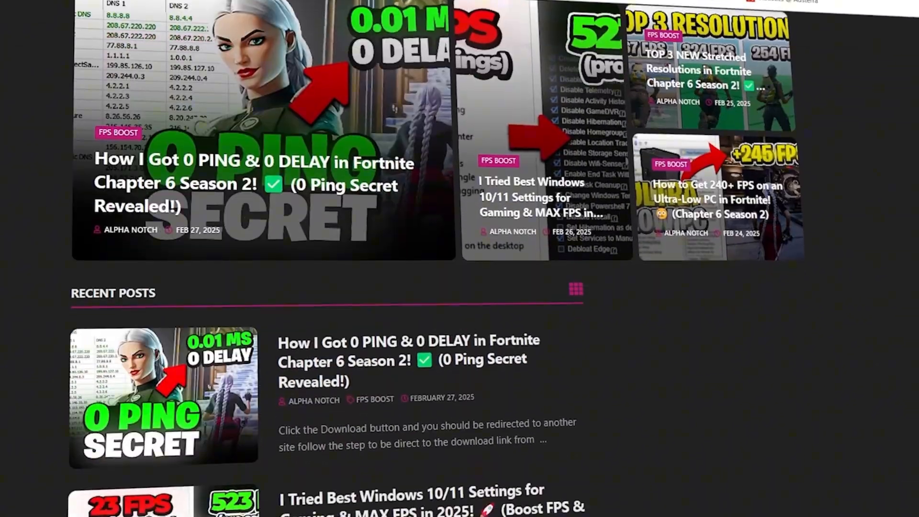
{"action": "scroll", "scroll_direction": "down", "scroll_amount": 3}
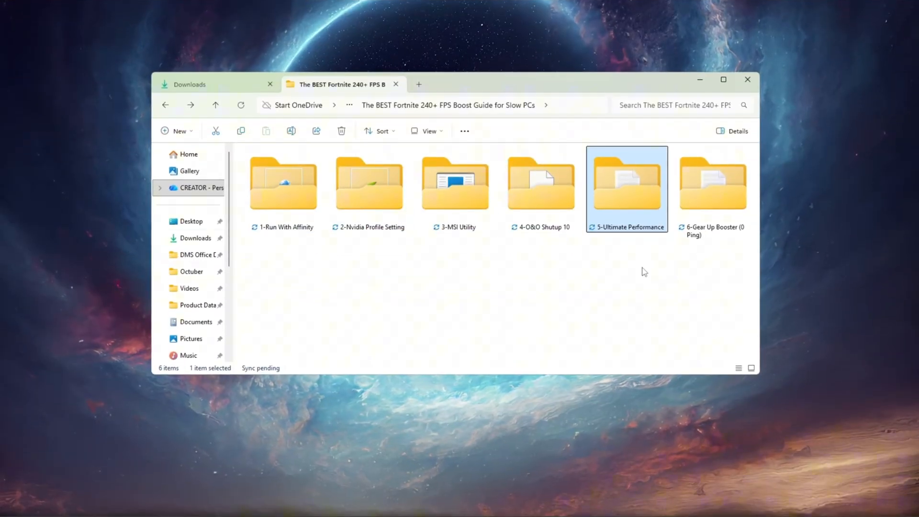
{"action": "double_click", "coordinate": [627, 184]}
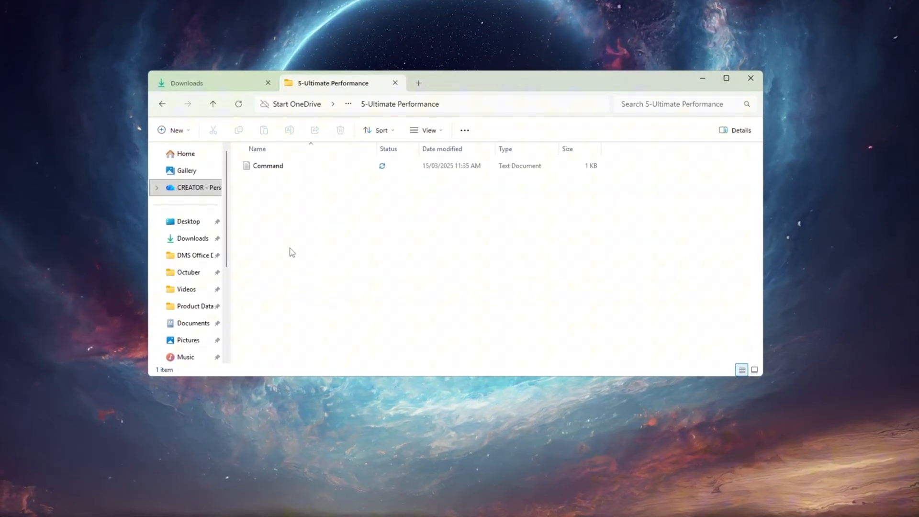
{"action": "left_click", "coordinate": [267, 165]}
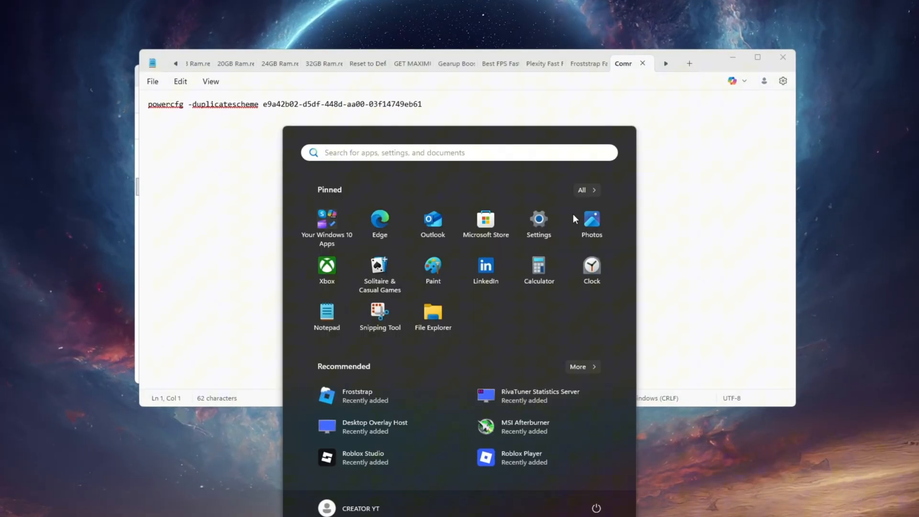
- Run the powercfg -duplicatescheme command in Command Prompt to add the Ultimate Performance plan
{"action": "type", "text": "choose"}
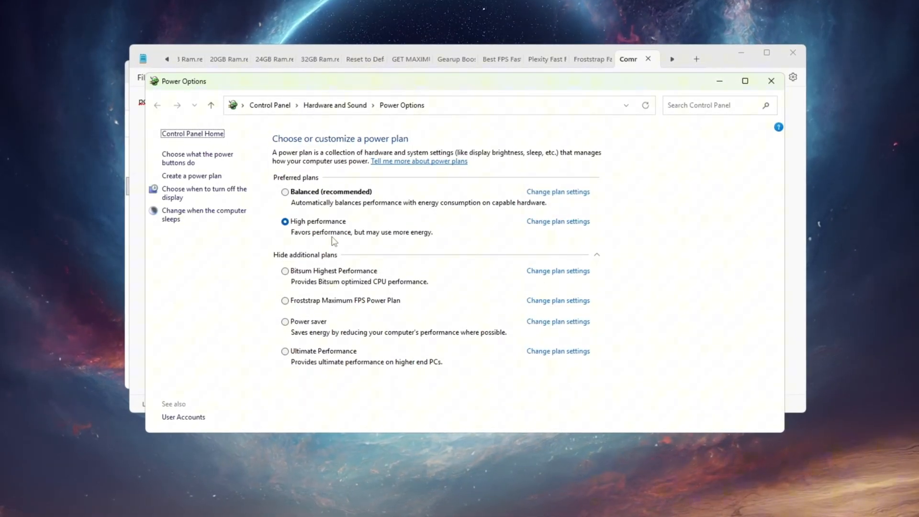
{"action": "left_click", "coordinate": [283, 353]}
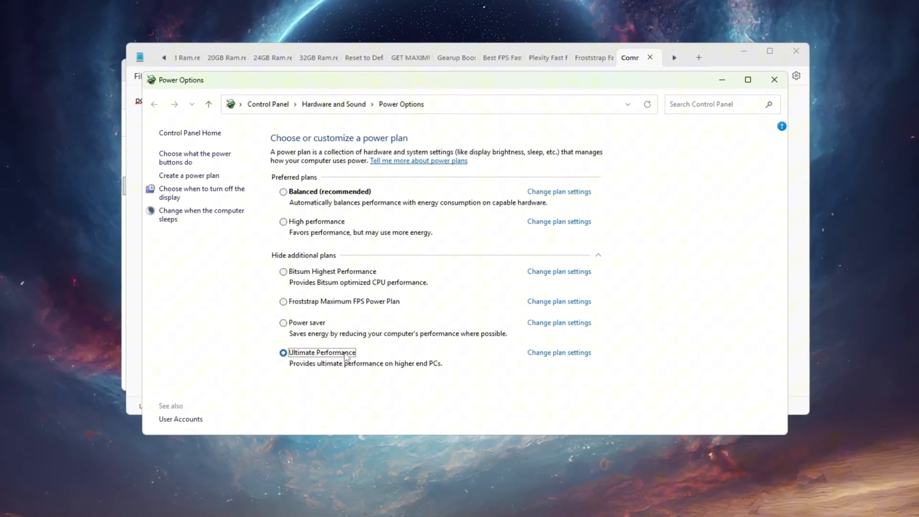
{"action": "left_click", "coordinate": [282, 354]}
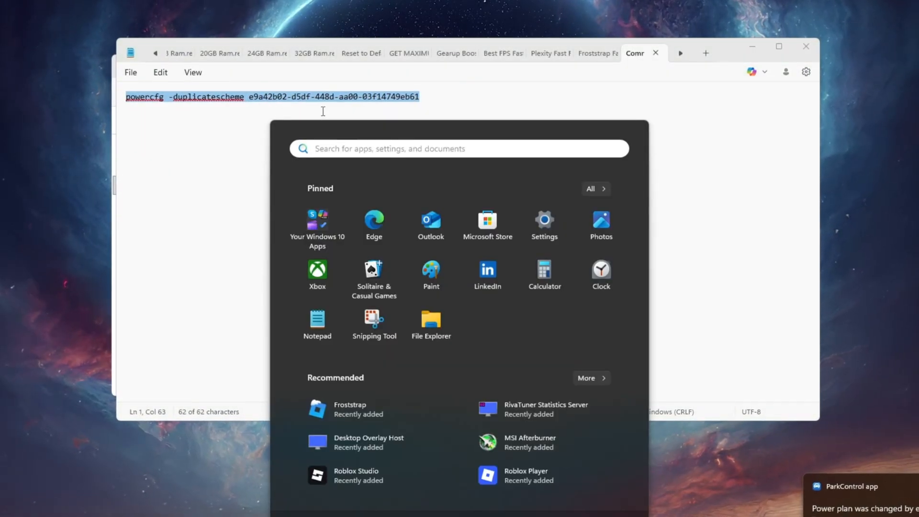
{"action": "type", "text": "cmd"}
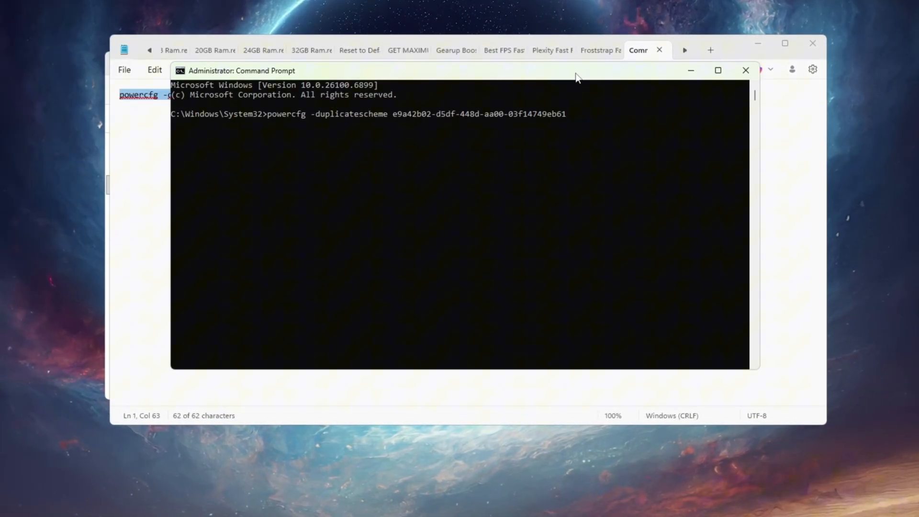
{"action": "key", "text": "Return"}
{"action": "type", "text": "Choos"}
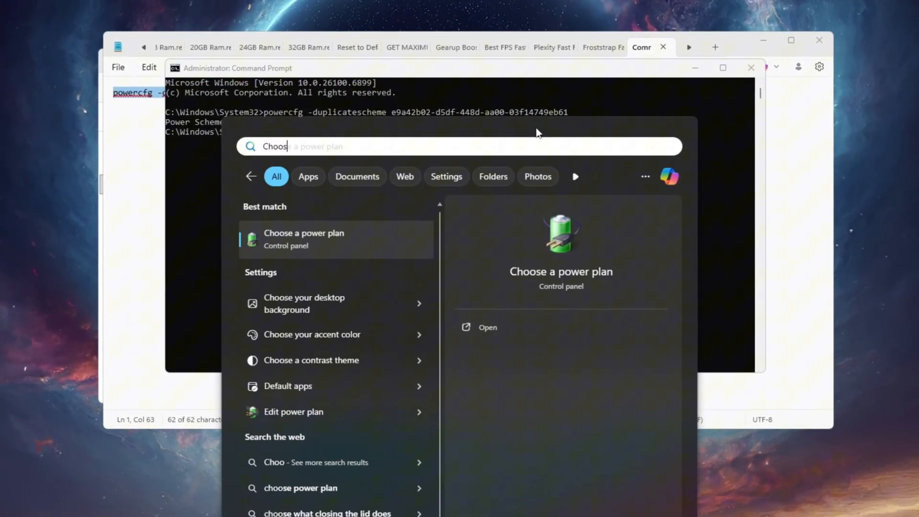
- Make Ultimate Performance the active plan in Power Options and close the window
{"action": "left_click", "coordinate": [304, 239]}
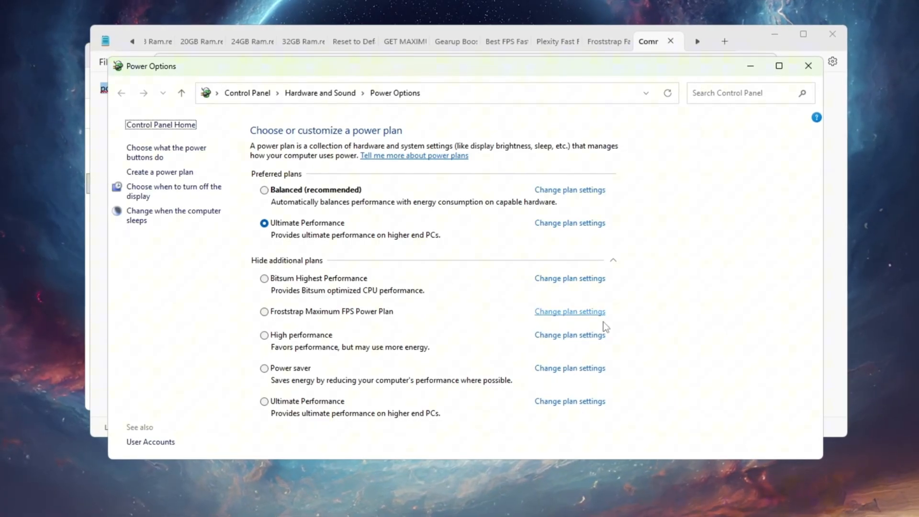
{"action": "mouse_move", "coordinate": [811, 64]}
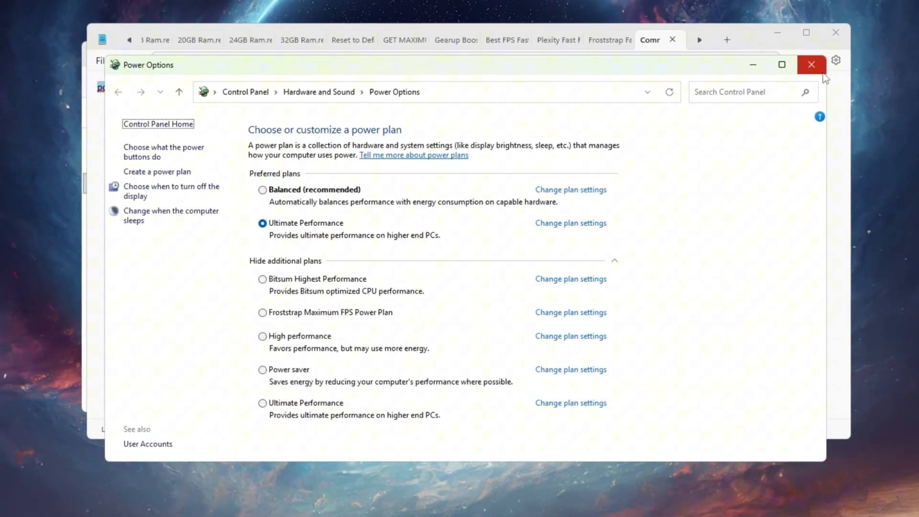
{"action": "mouse_move", "coordinate": [814, 63]}
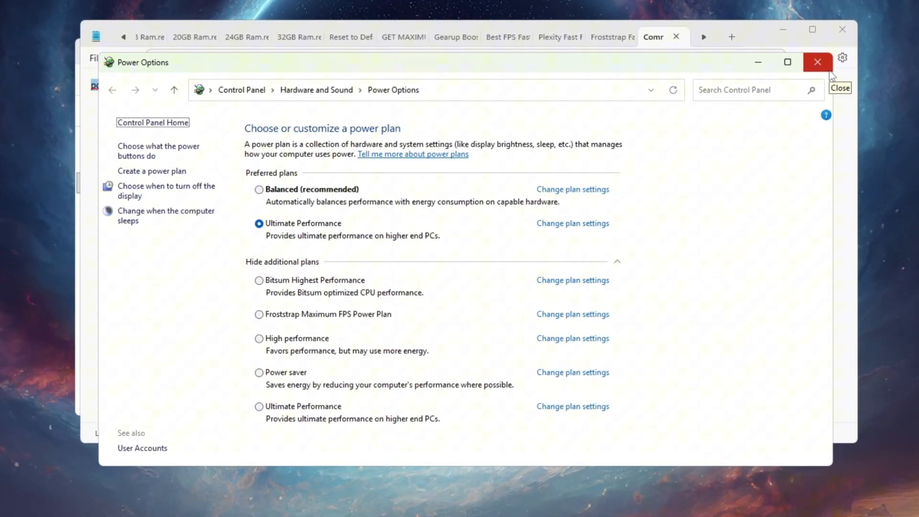
{"action": "left_click", "coordinate": [818, 62]}
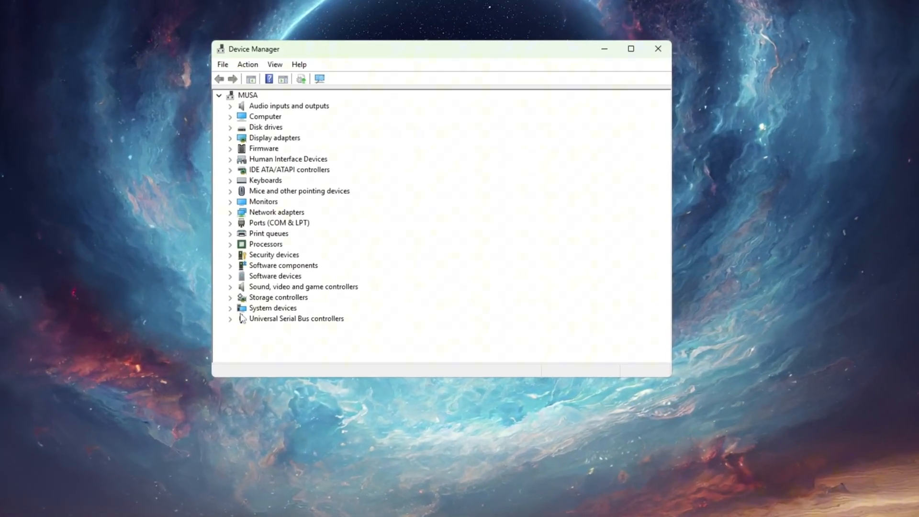
- Disable the High precision event timer under System devices, confirming the warning
{"action": "left_click", "coordinate": [230, 307]}
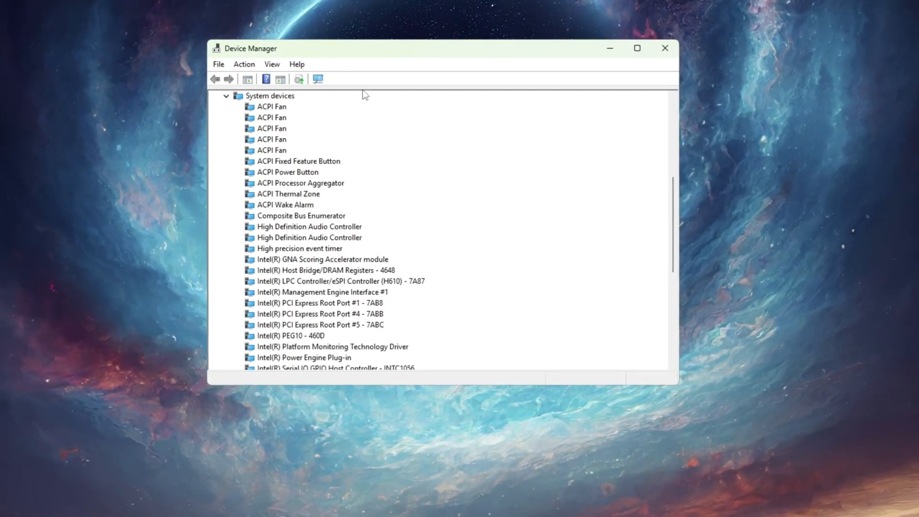
{"action": "left_click", "coordinate": [299, 253]}
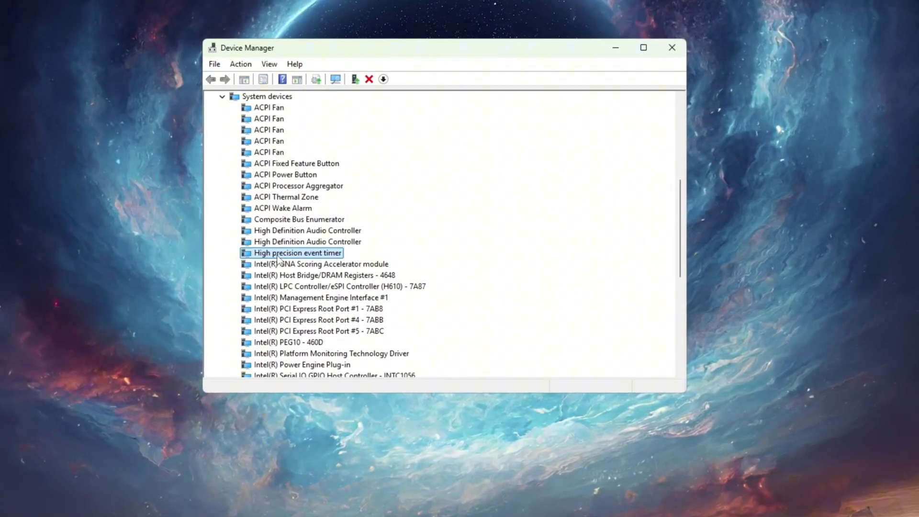
{"action": "right_click", "coordinate": [297, 253]}
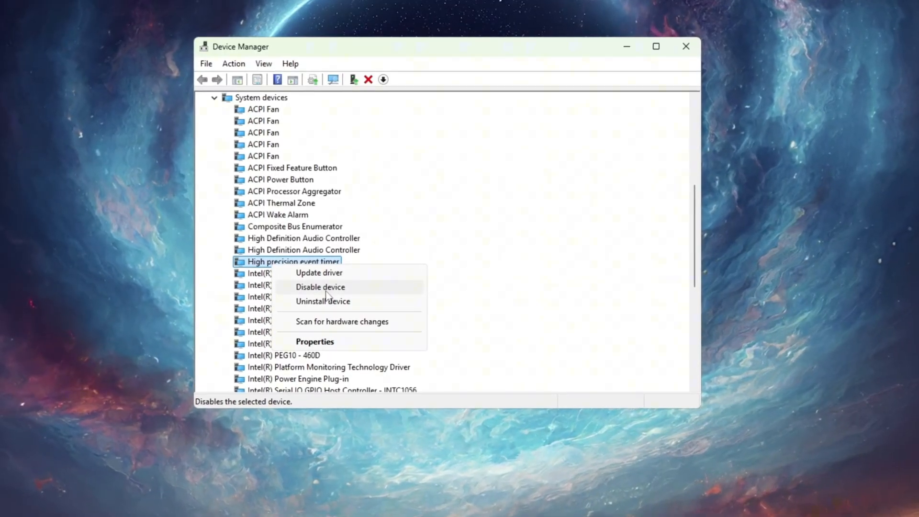
{"action": "left_click", "coordinate": [319, 287]}
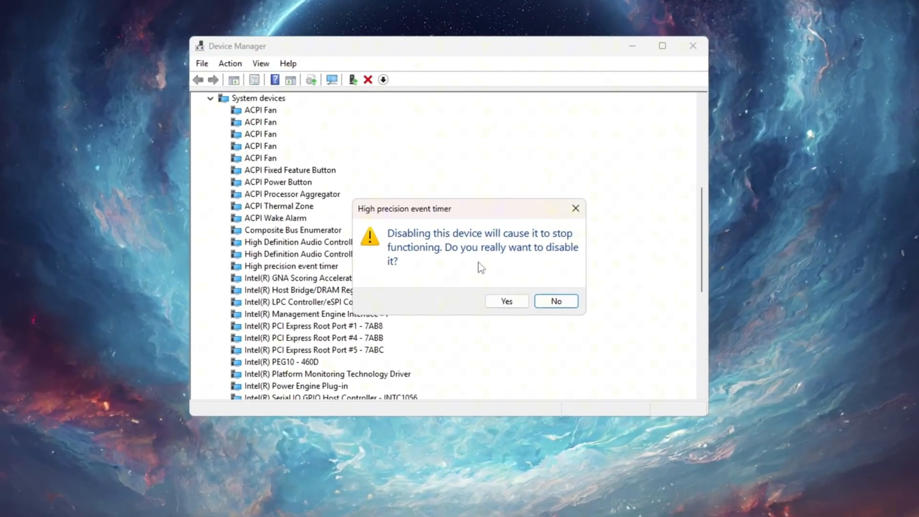
{"action": "left_click", "coordinate": [506, 300]}
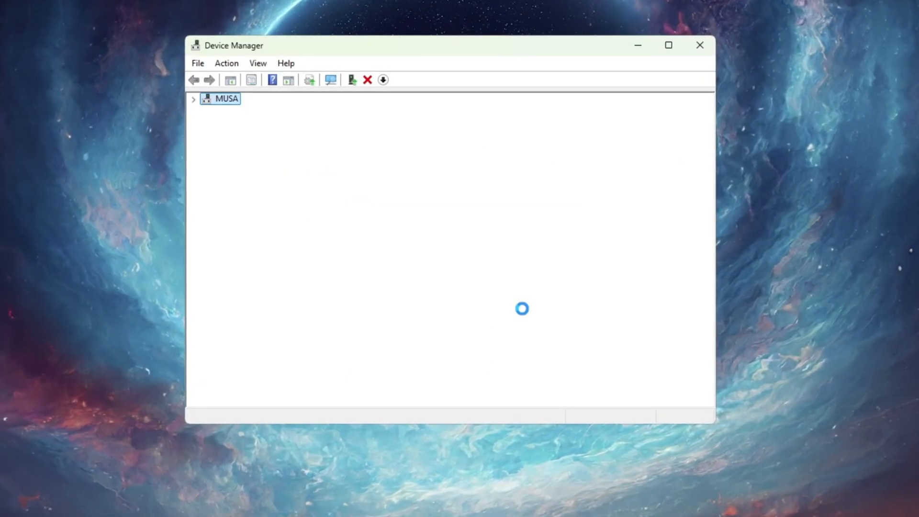